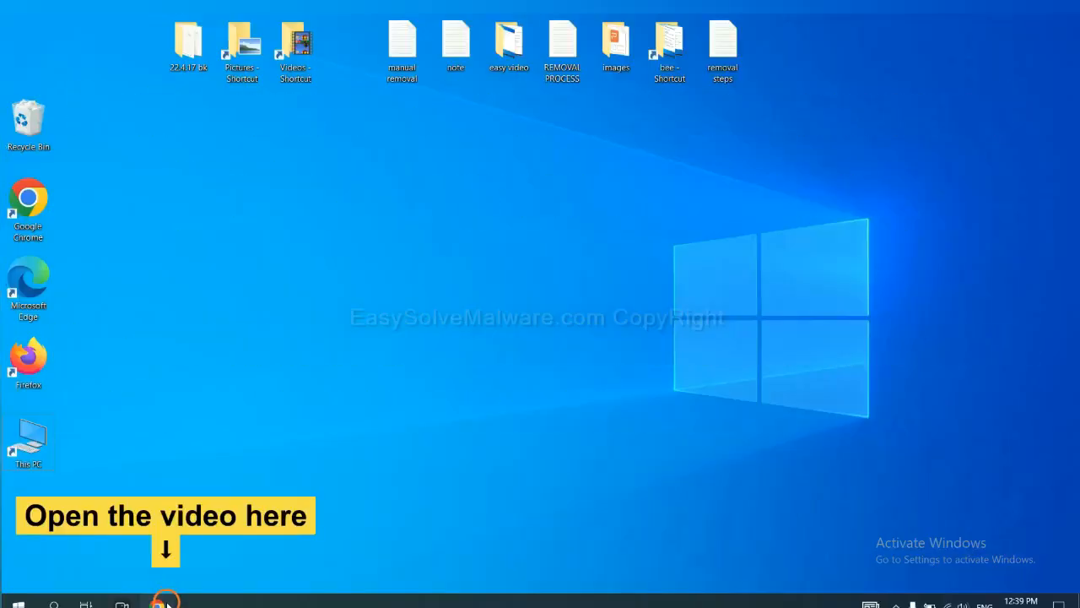
Bring up the easysolvemalware.com guide in Chrome and scroll to the SpyHunter download.
left_click(158, 603)
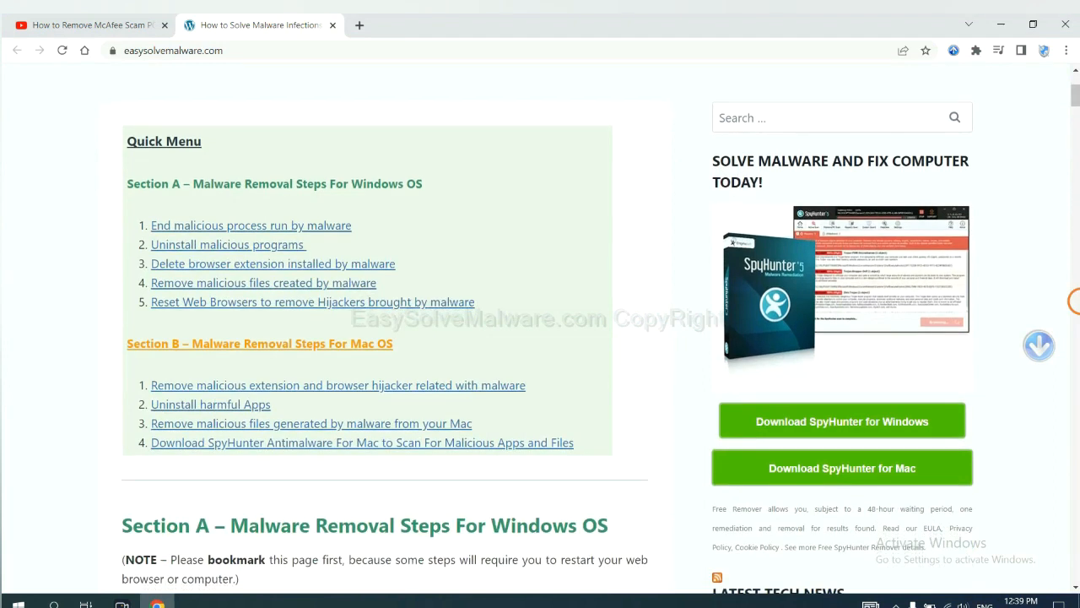
scroll("down", 3)
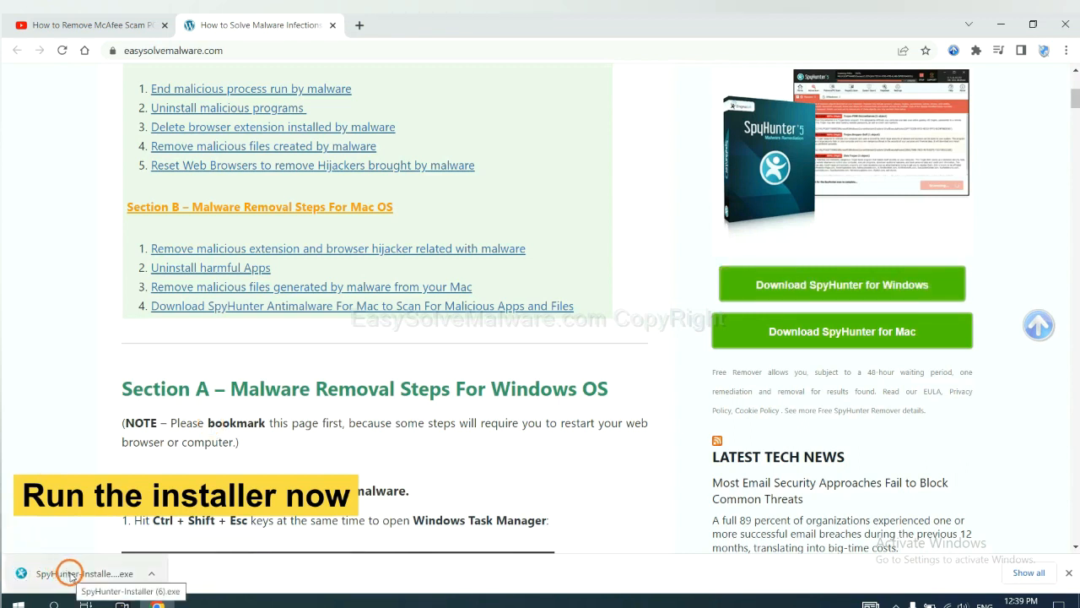
Run the SpyHunter installer, choose English, accept the EULA and install.
left_click(85, 573)
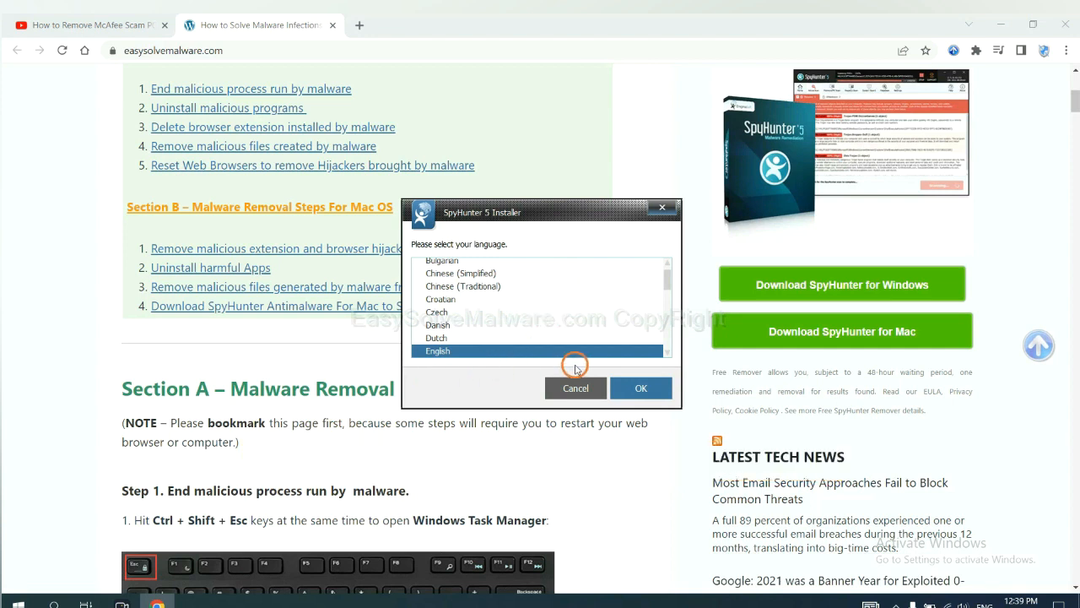
left_click(640, 387)
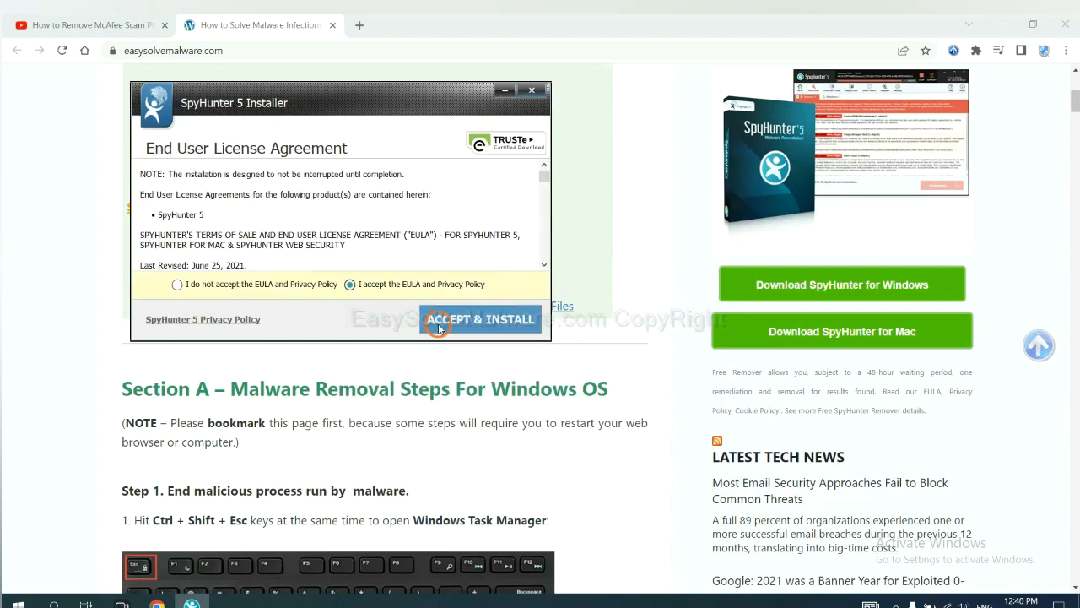
left_click(480, 319)
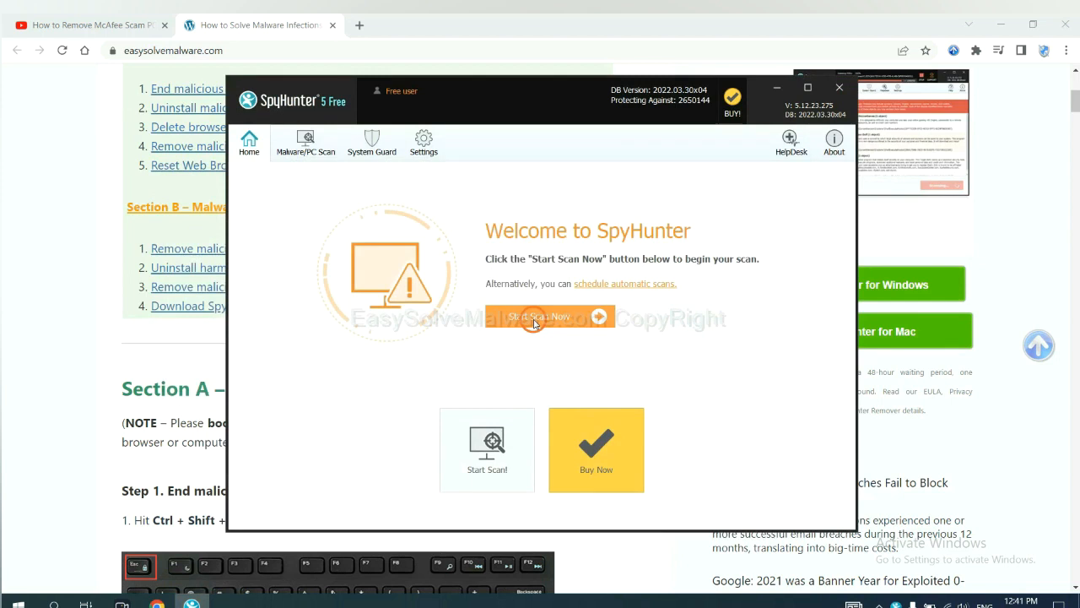
Scan the PC, then continue past the remove360.bat unknown object to Registration Required.
left_click(540, 317)
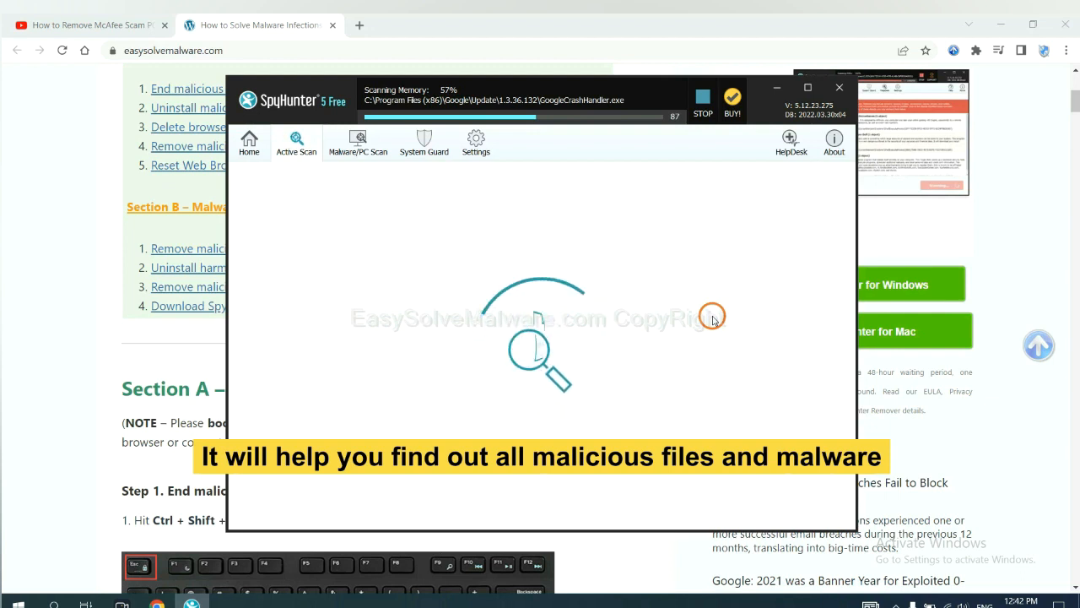
left_click(702, 99)
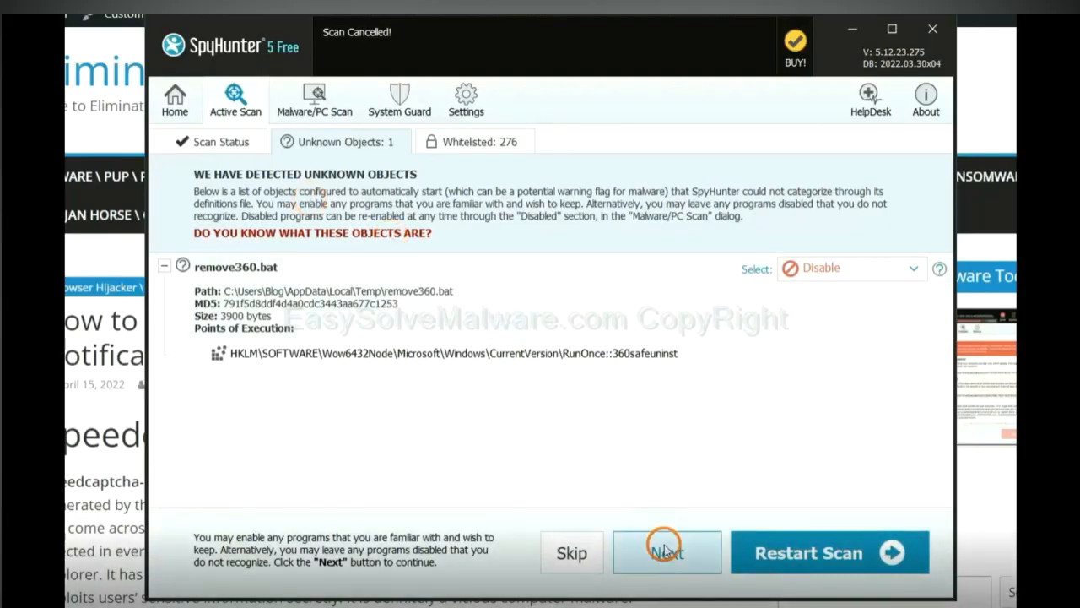
left_click(667, 552)
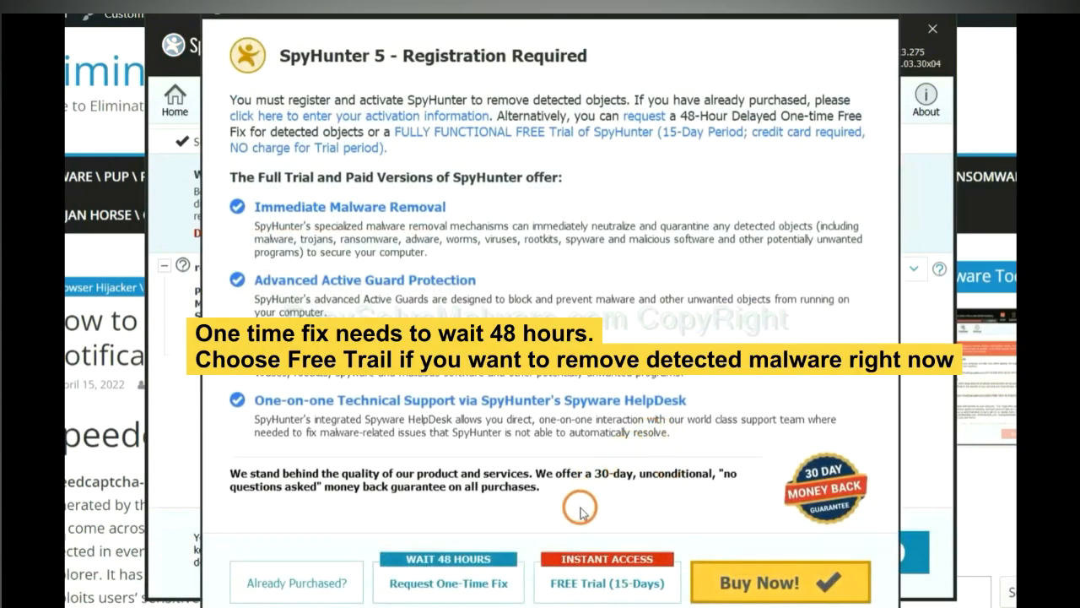
mouse_move(448, 582)
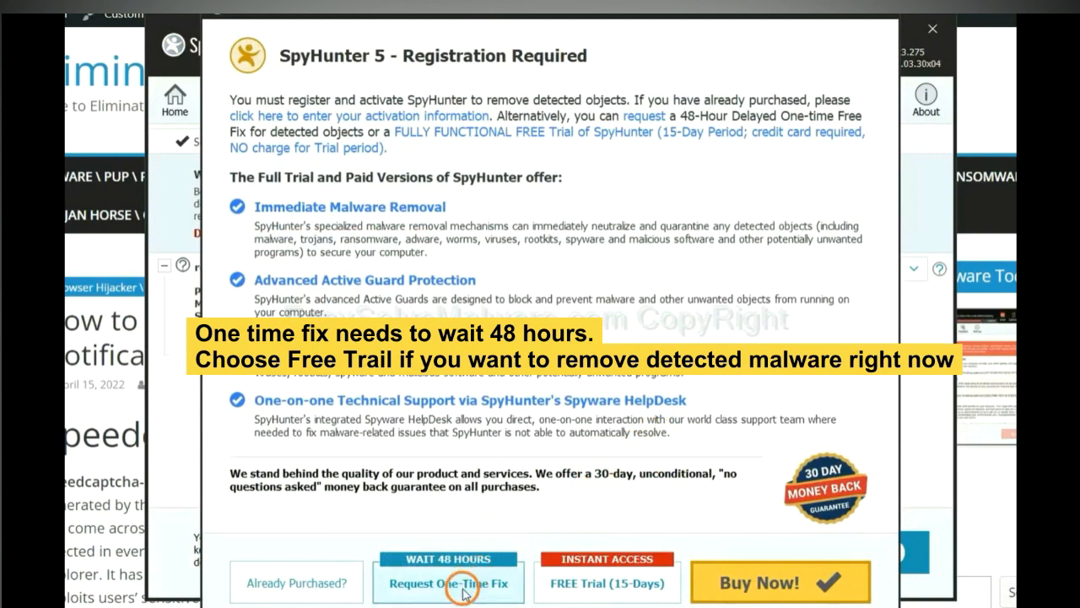
mouse_move(597, 595)
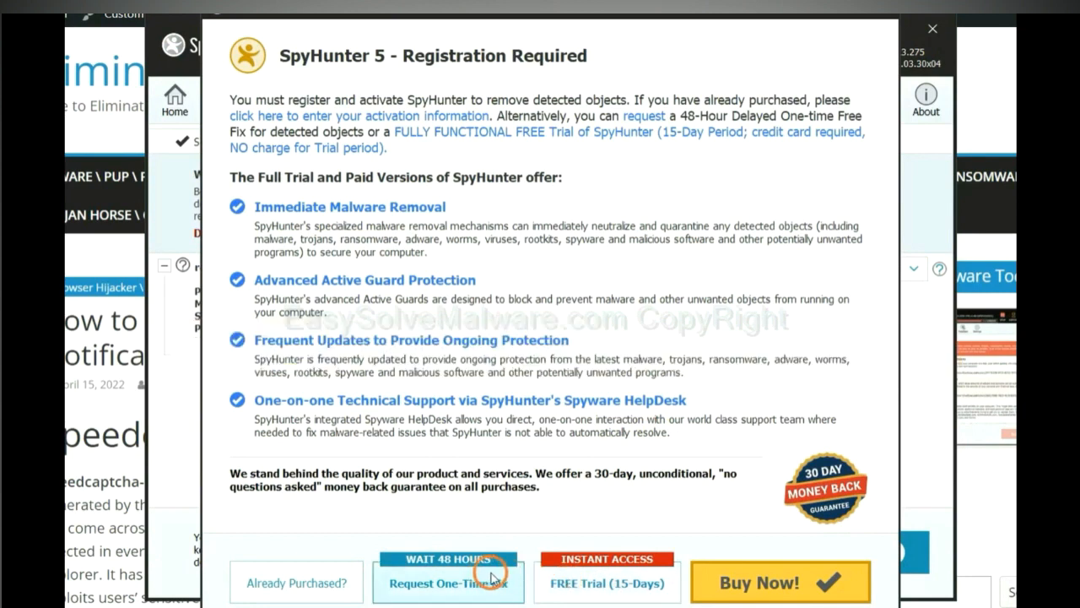
Request the 48-hour one-time fix in the Registration Required dialog.
left_click(933, 29)
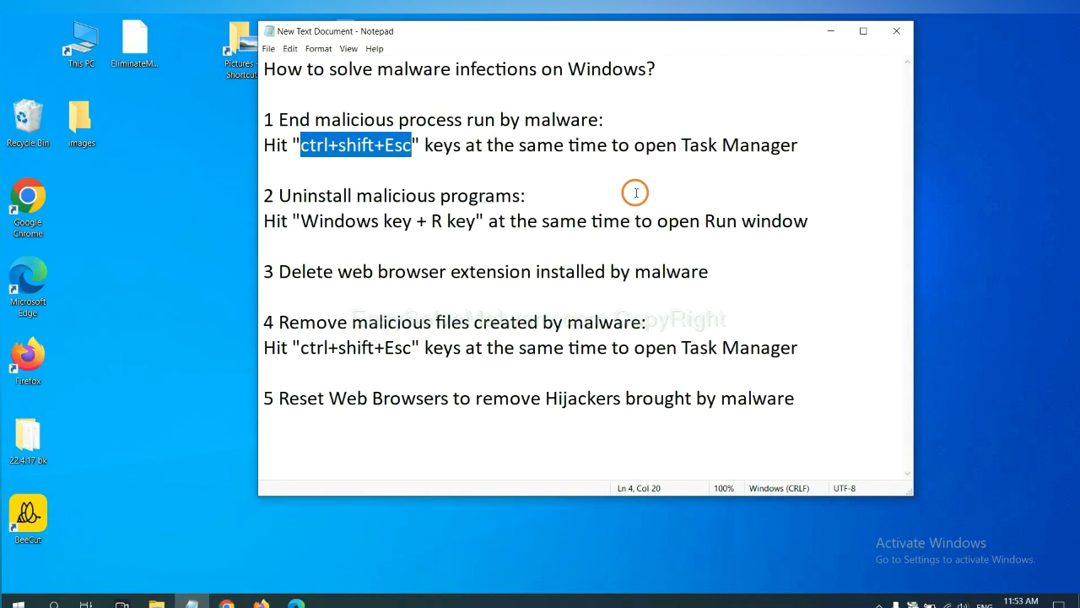
left_click(412, 144)
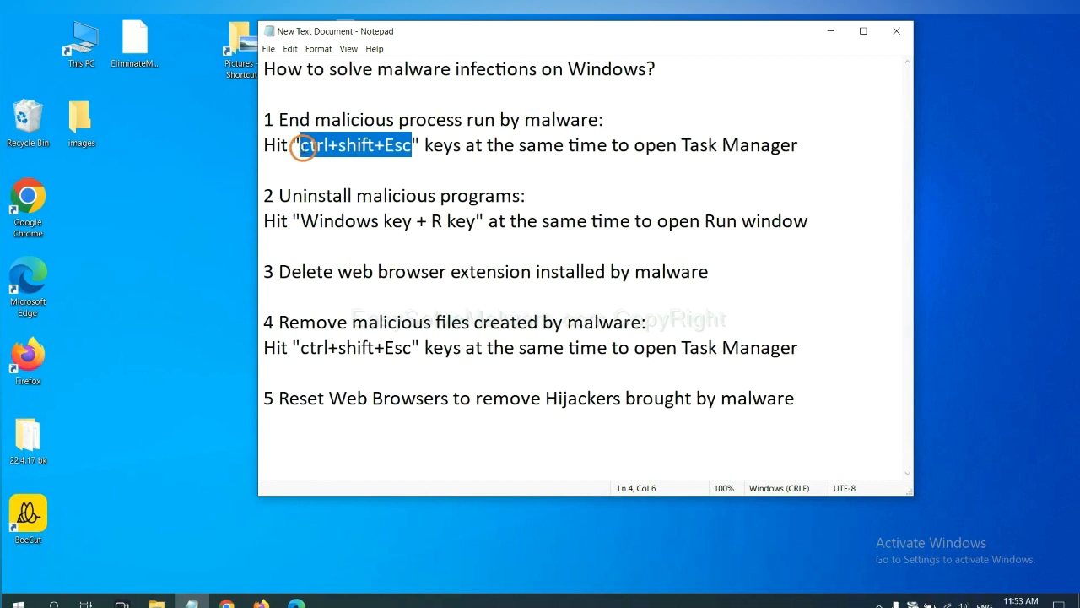
key("ctrl+shift+escape")
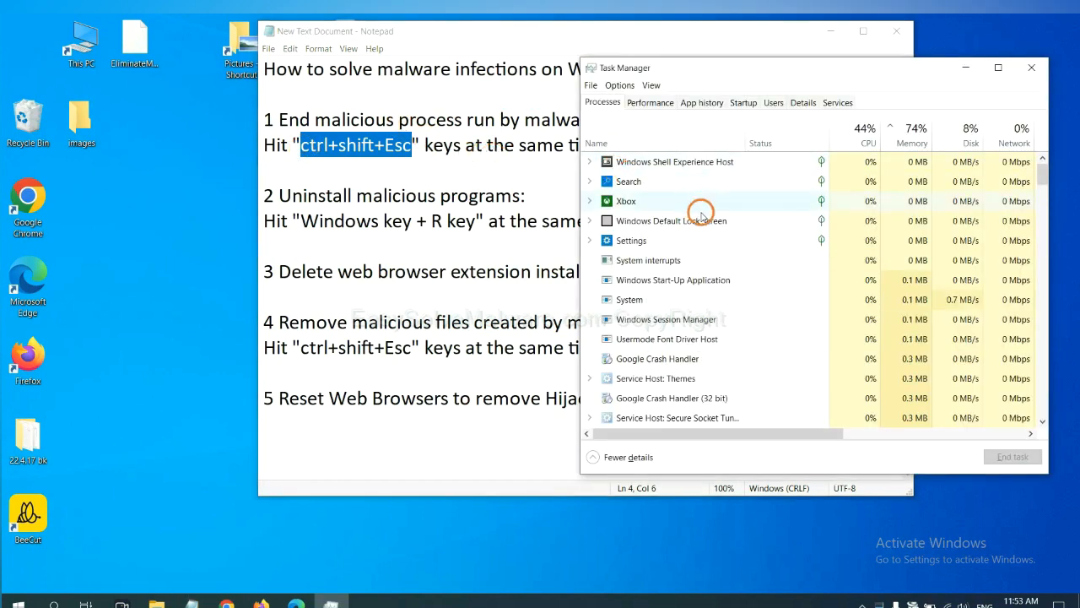
mouse_move(697, 299)
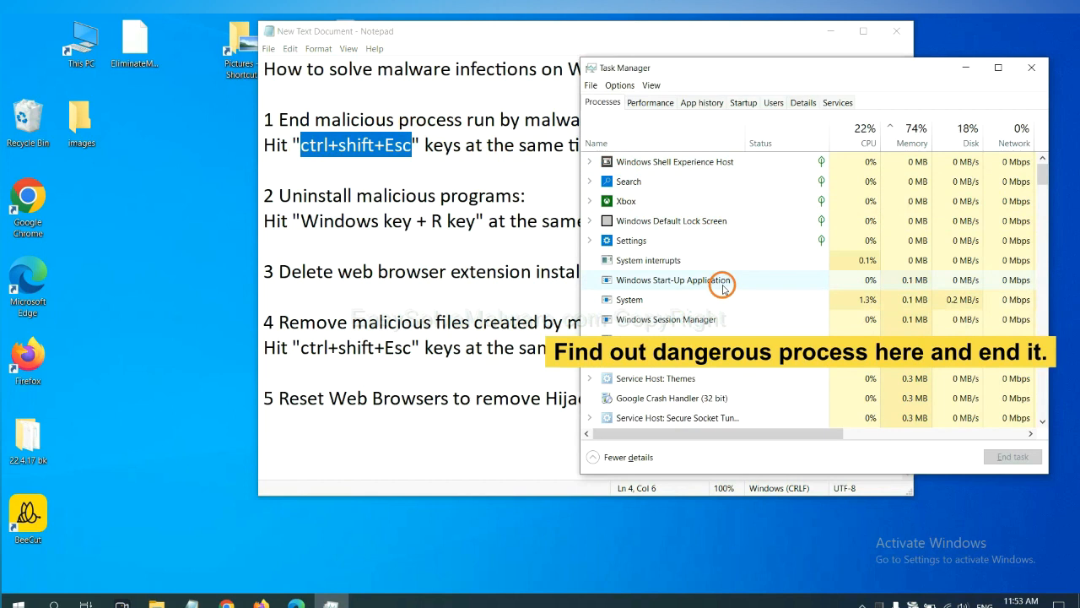
mouse_move(723, 297)
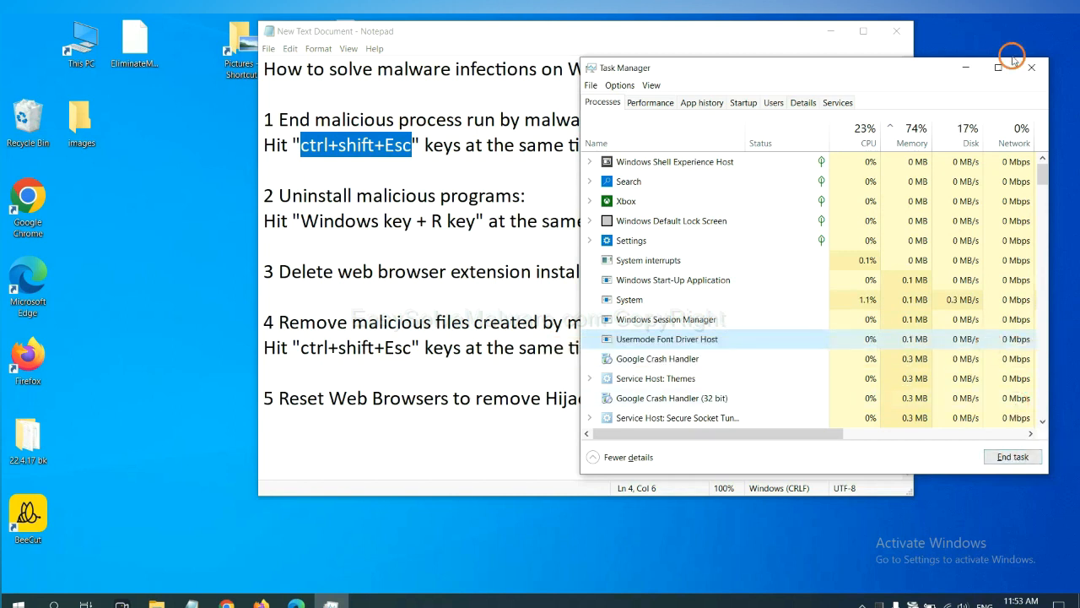
left_click(1030, 67)
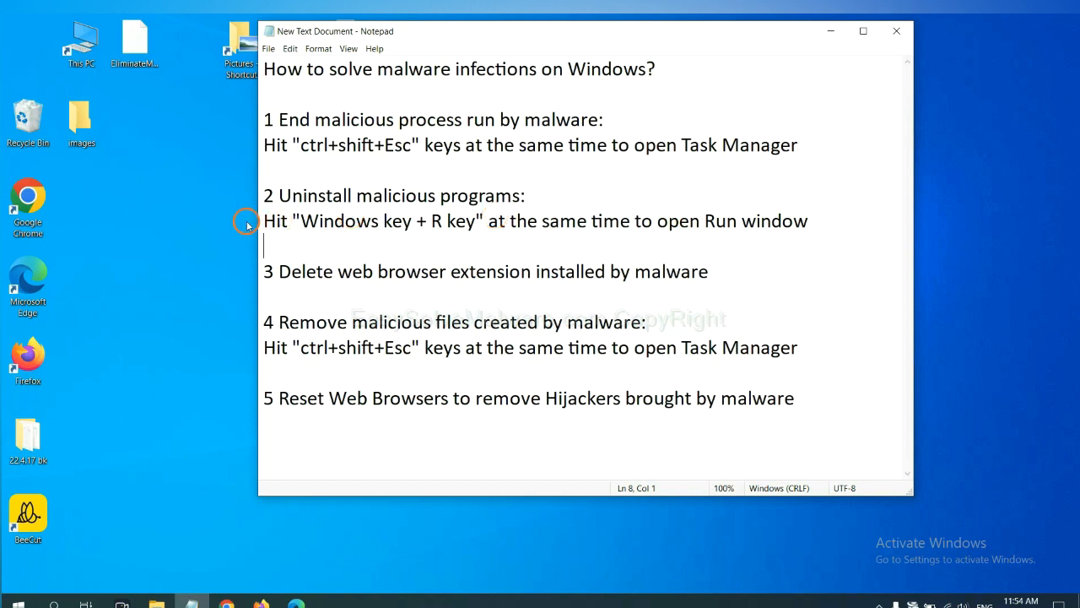
Launch Control Panel from the Run dialog using "control panel".
double_click(340, 220)
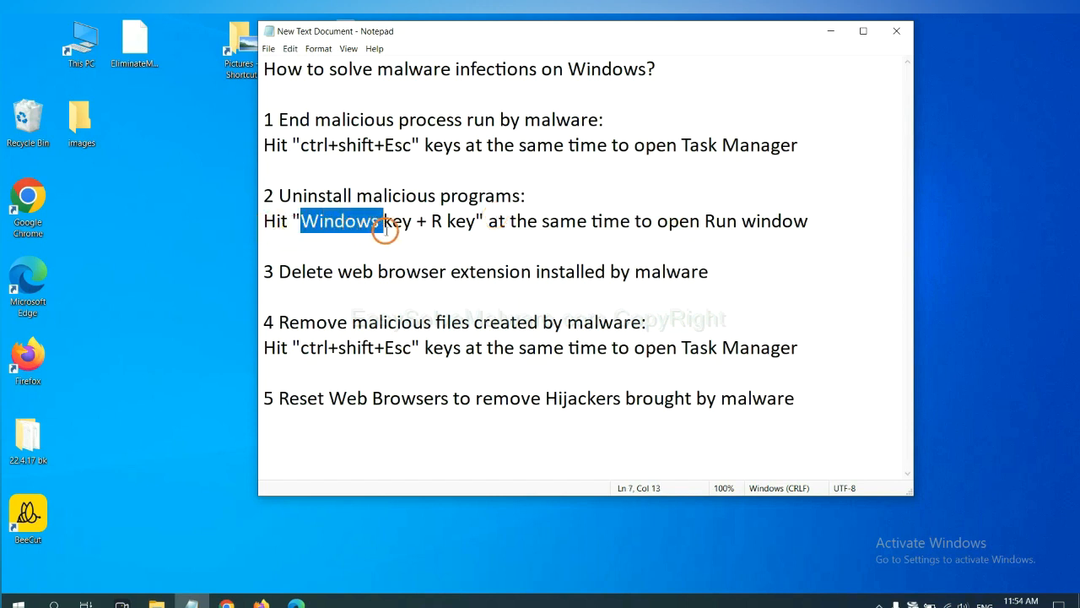
left_click_drag(382, 220, 475, 220)
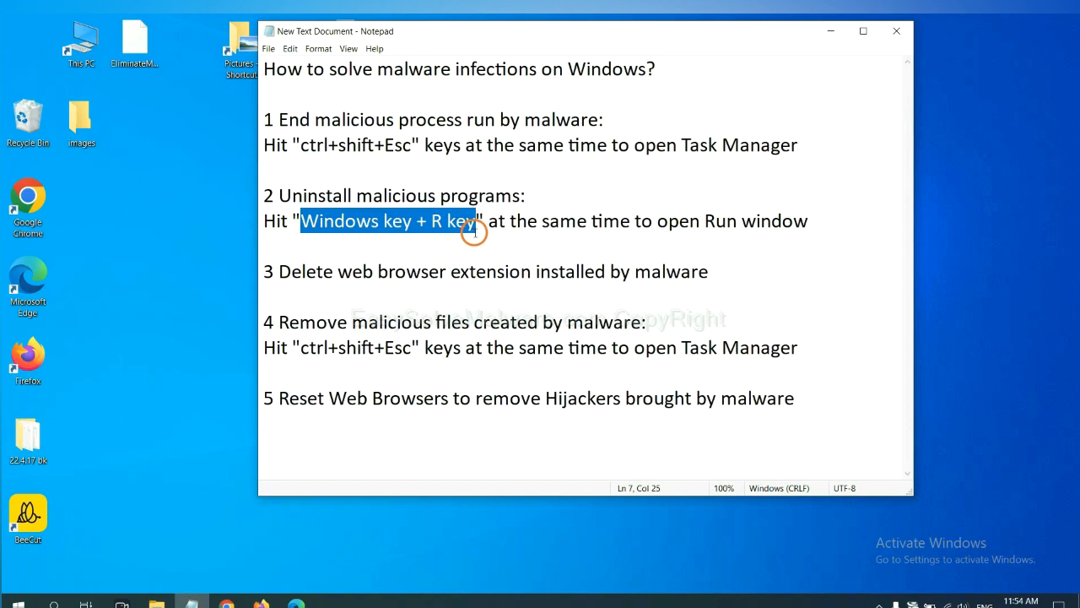
key("win+r")
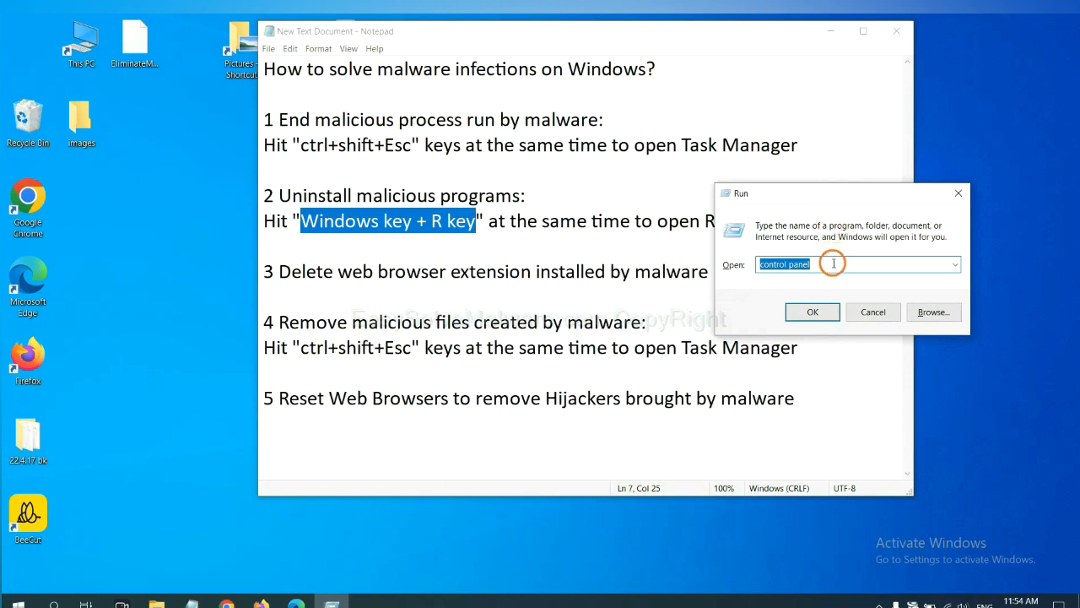
left_click(835, 264)
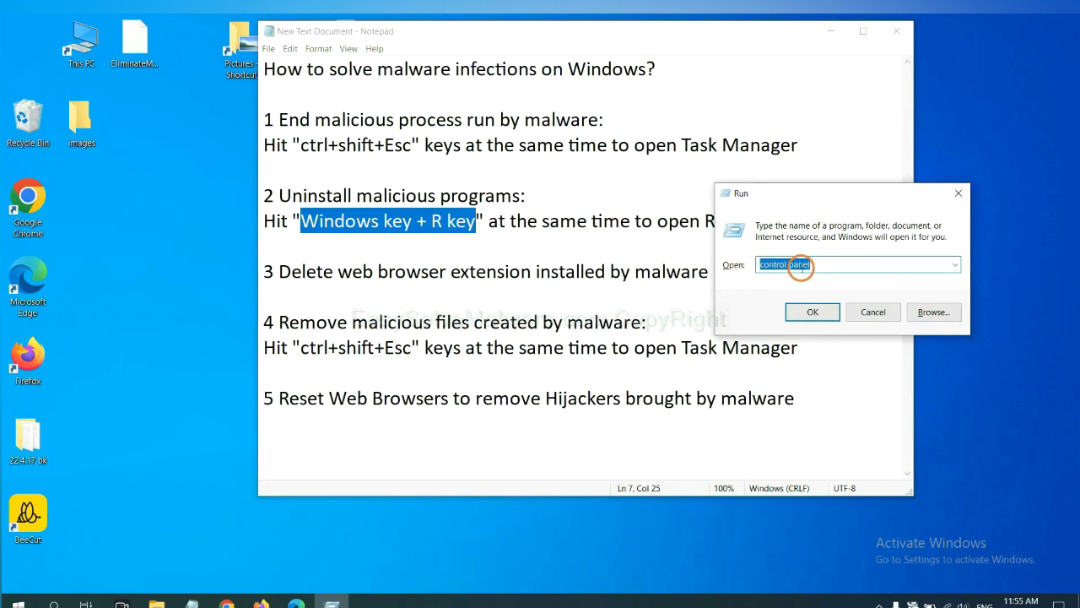
left_click(812, 311)
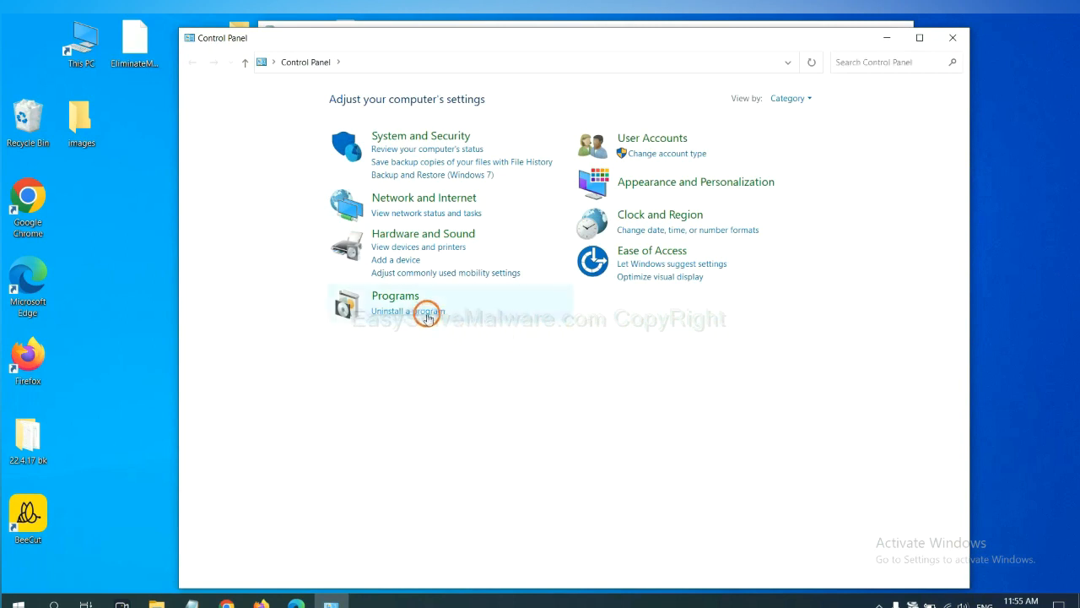
Select Xiph.Org Open Codecs 0.85.17777 in Programs and Features for uninstalling.
left_click(407, 311)
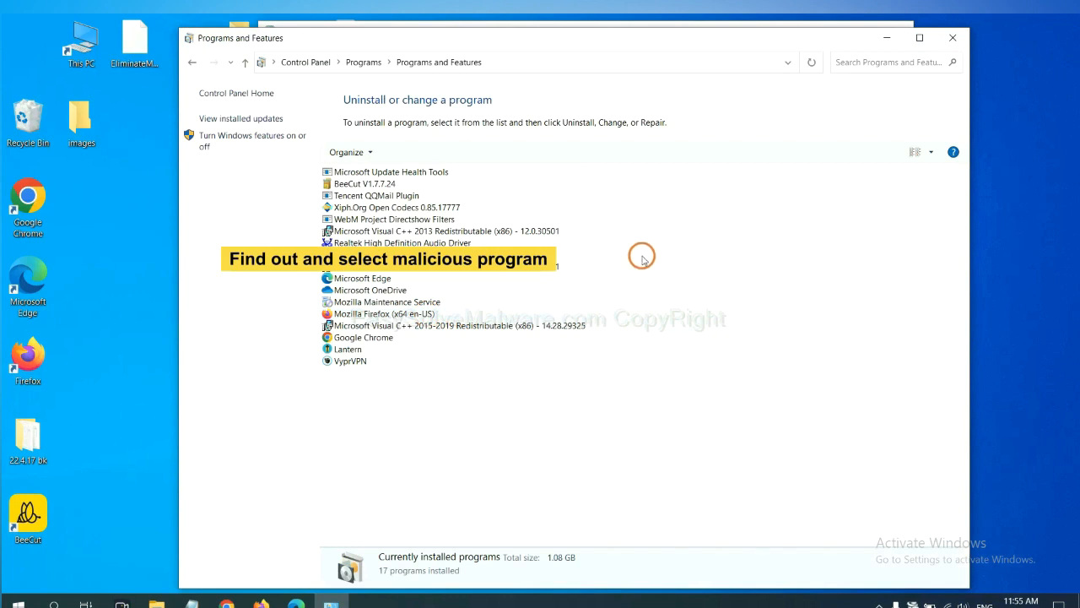
mouse_move(655, 244)
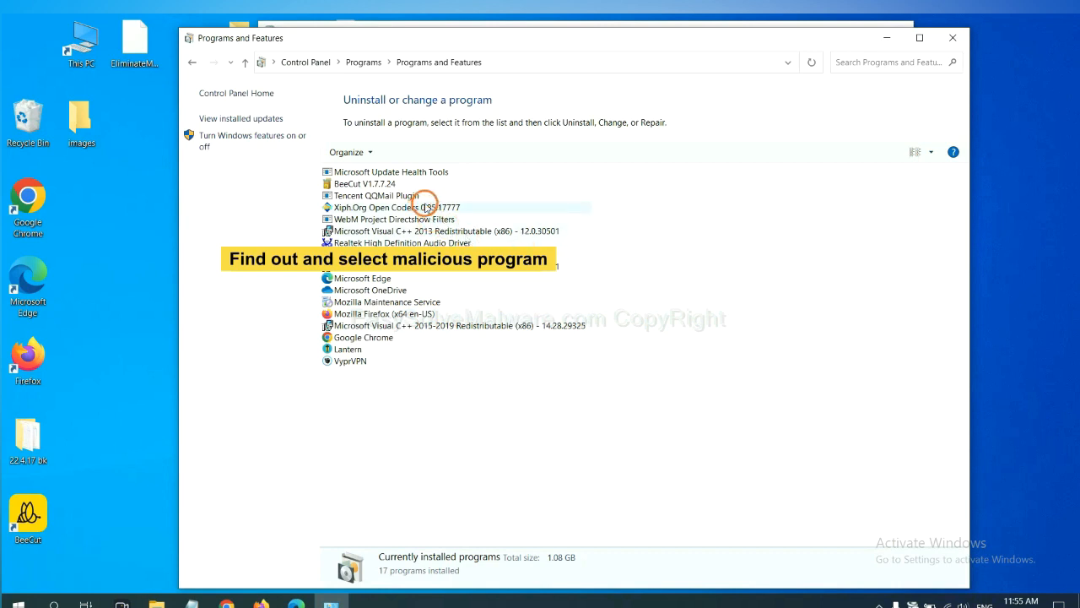
left_click(397, 207)
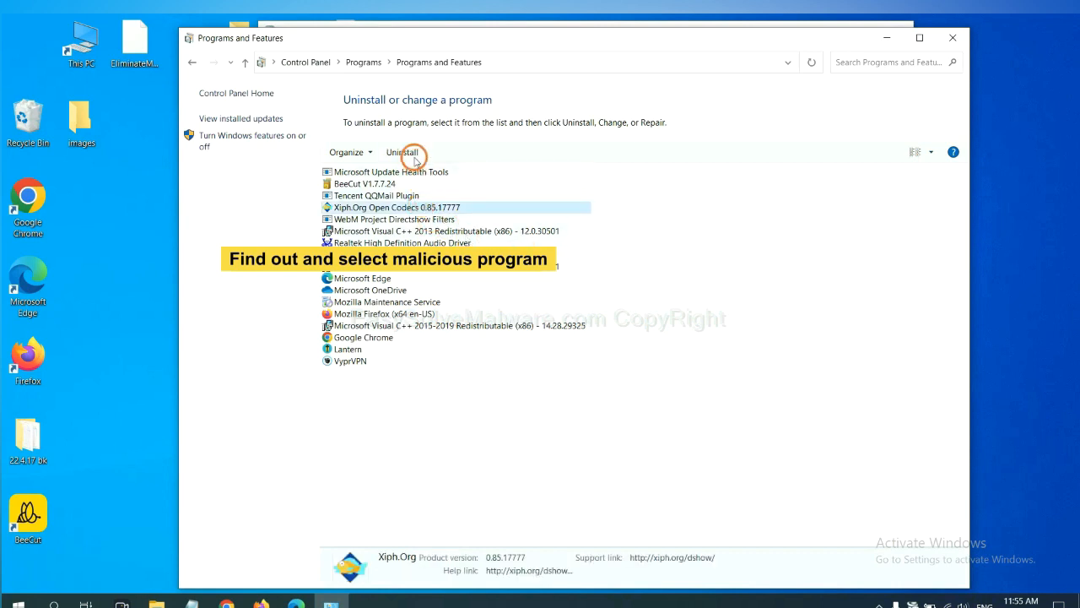
mouse_move(667, 101)
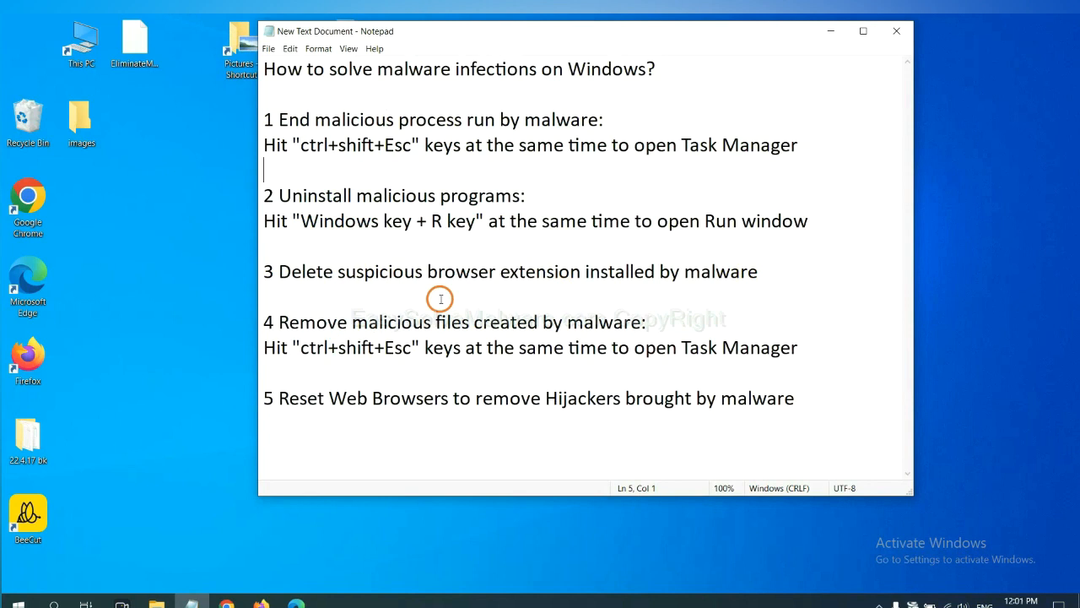
mouse_move(226, 603)
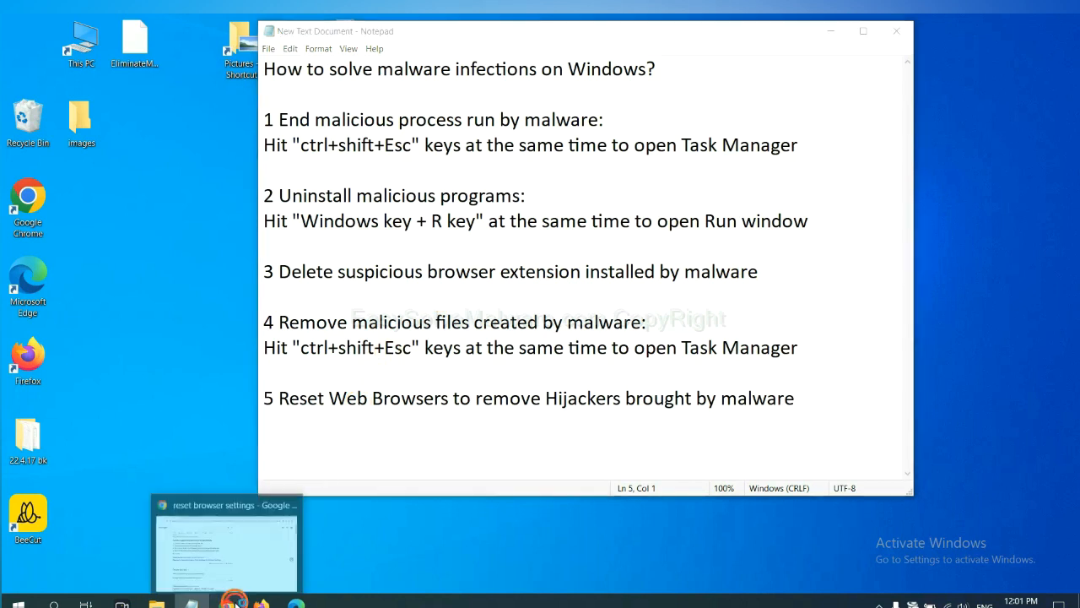
Check Chrome's extensions page, finding only Scroll To Top, then bring up Firefox.
left_click(225, 544)
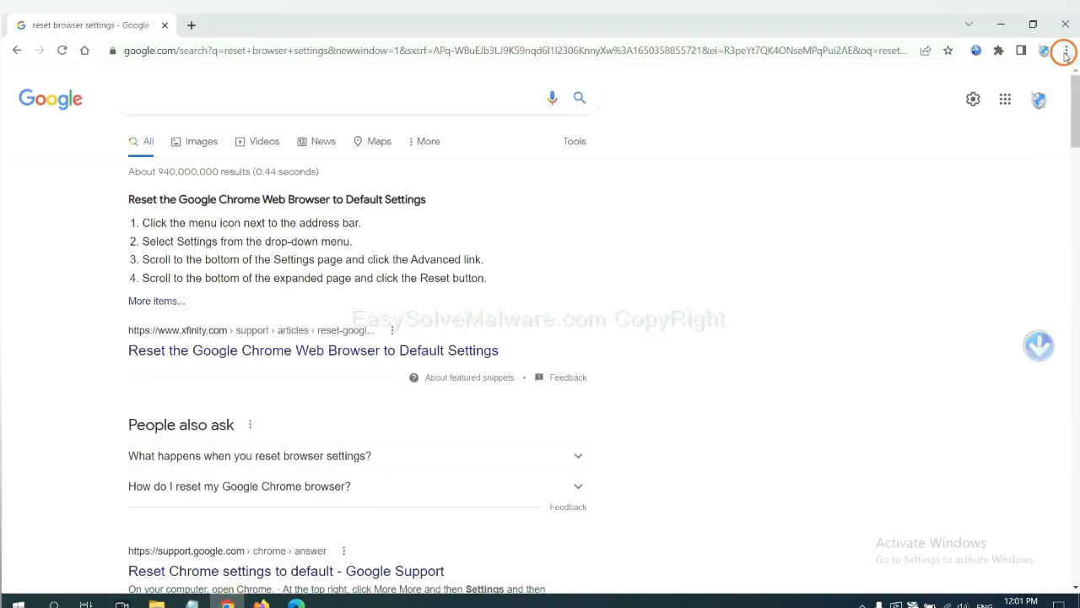
left_click(1064, 51)
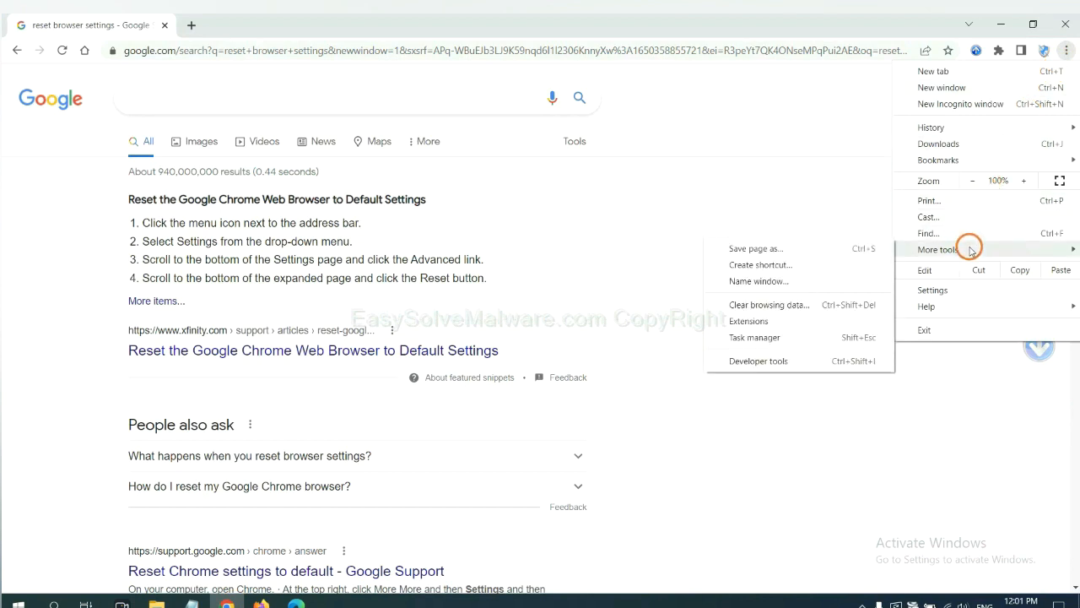
mouse_move(796, 321)
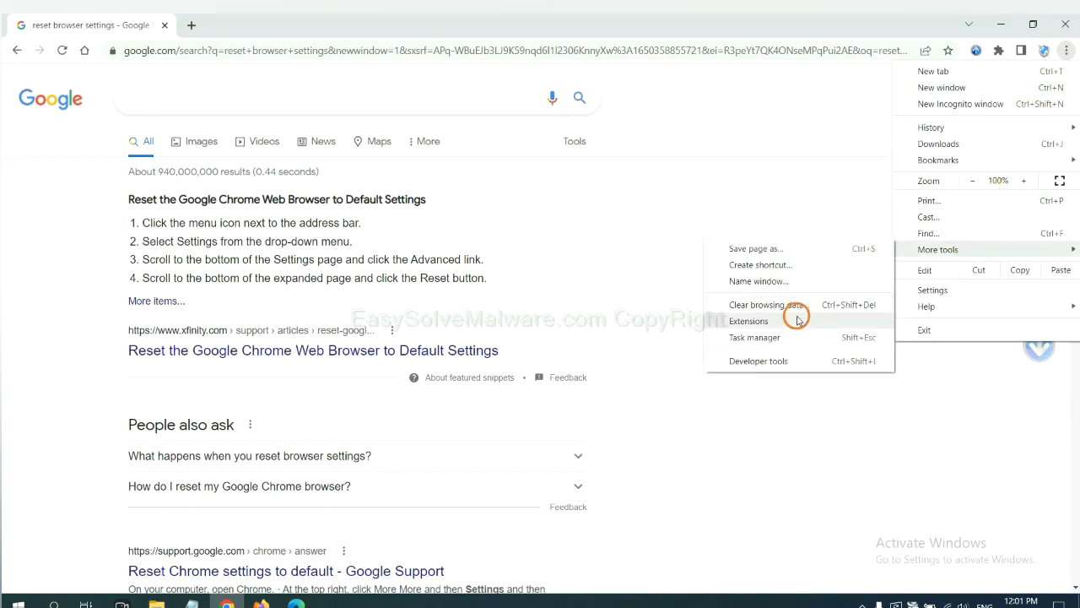
left_click(748, 321)
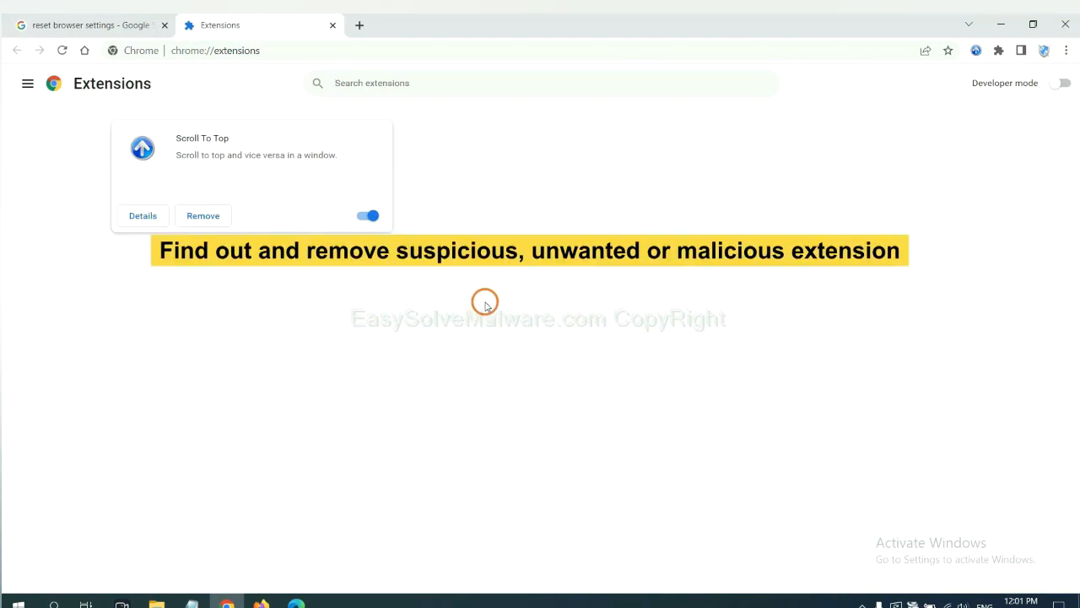
mouse_move(490, 289)
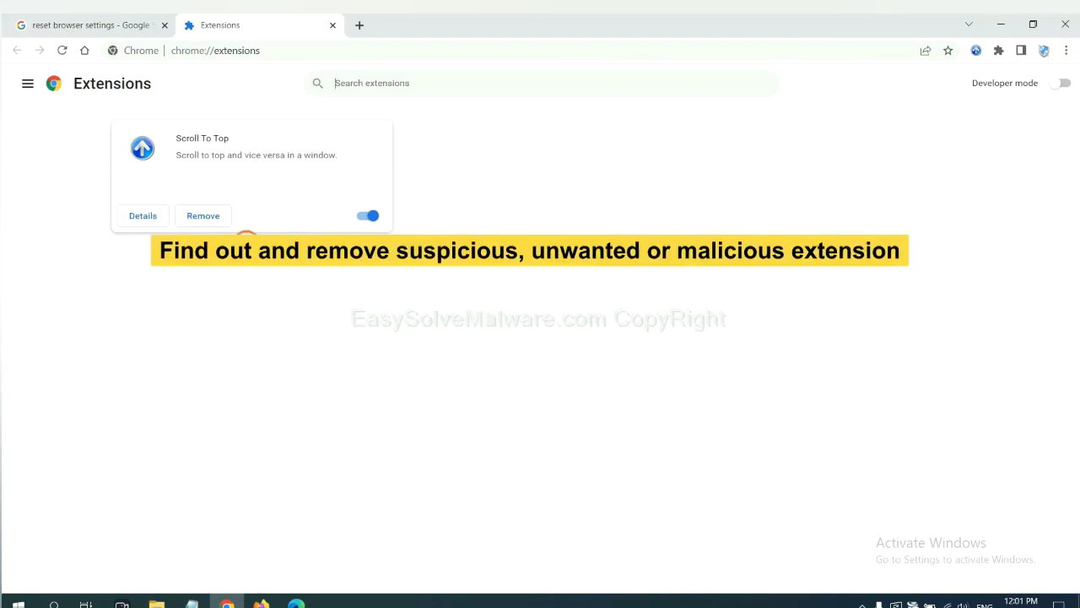
left_click(395, 430)
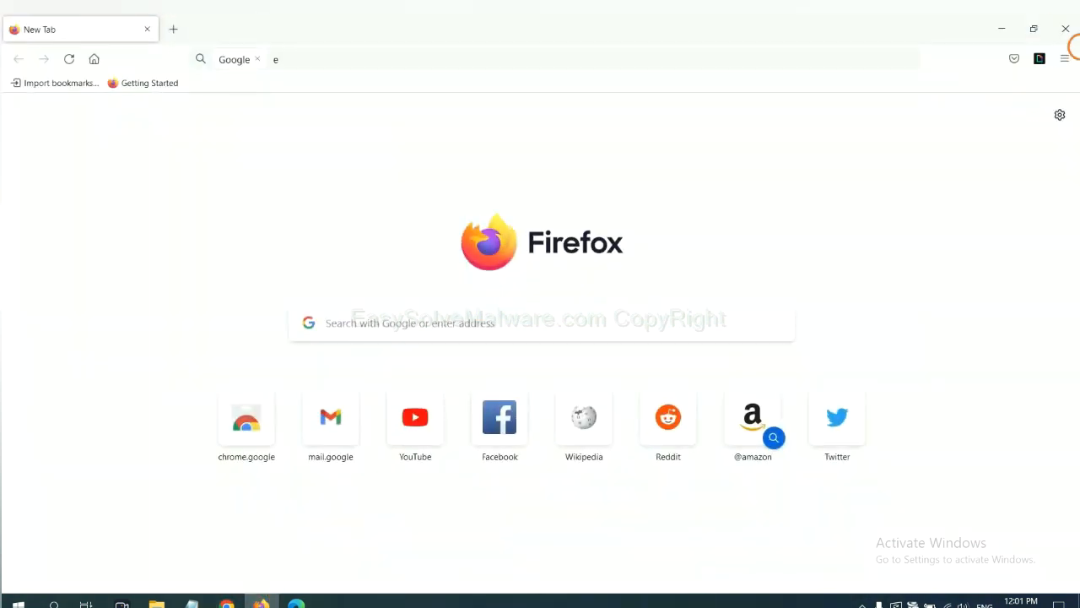
Review Firefox's add-ons, finding only GIPHY for Firefox, then bring up Edge.
left_click(1065, 59)
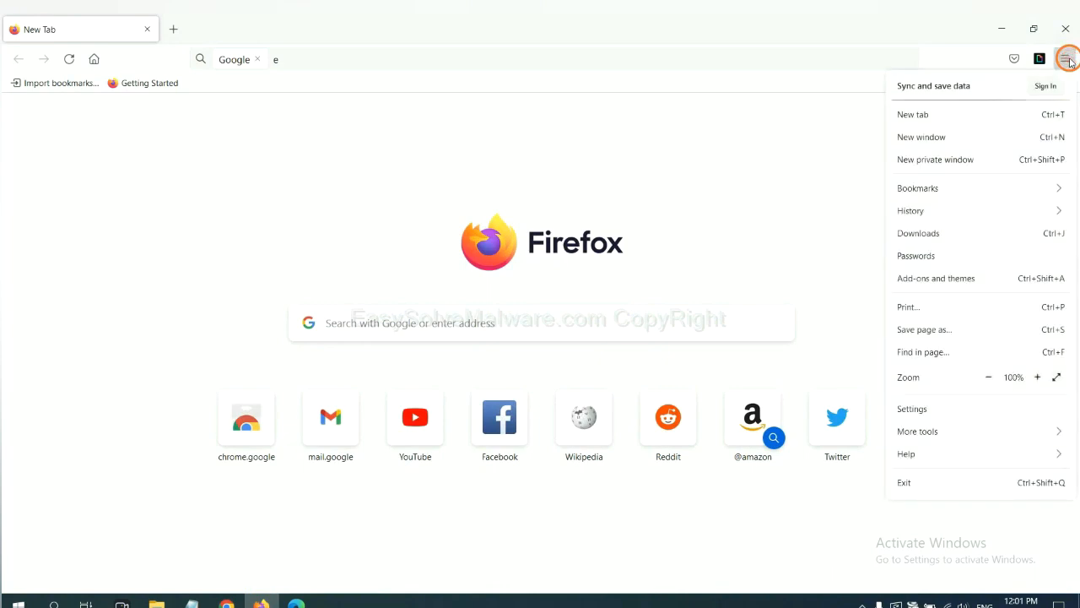
mouse_move(967, 210)
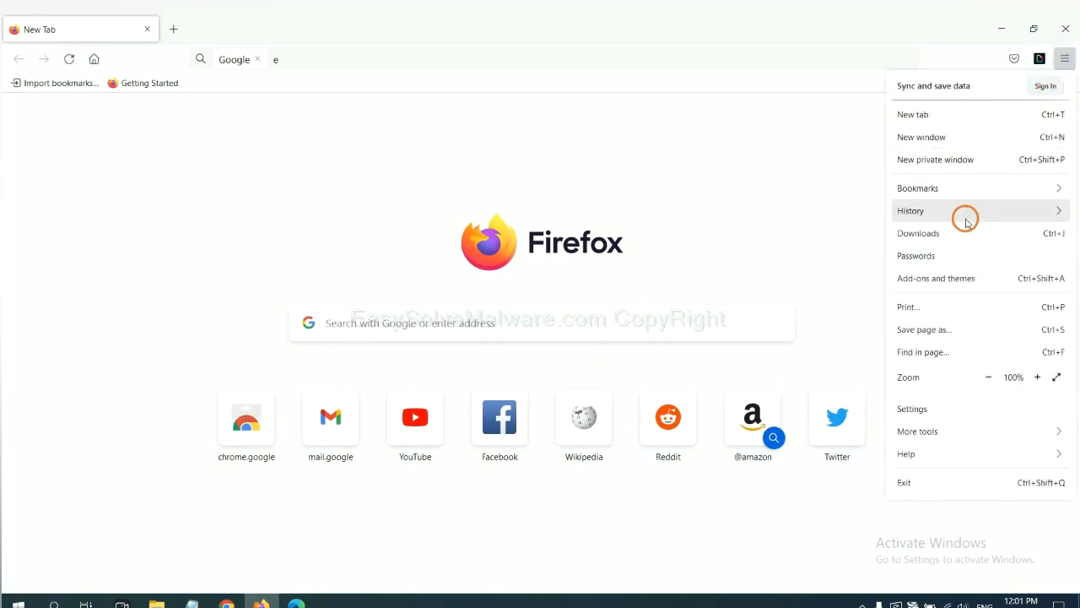
mouse_move(945, 277)
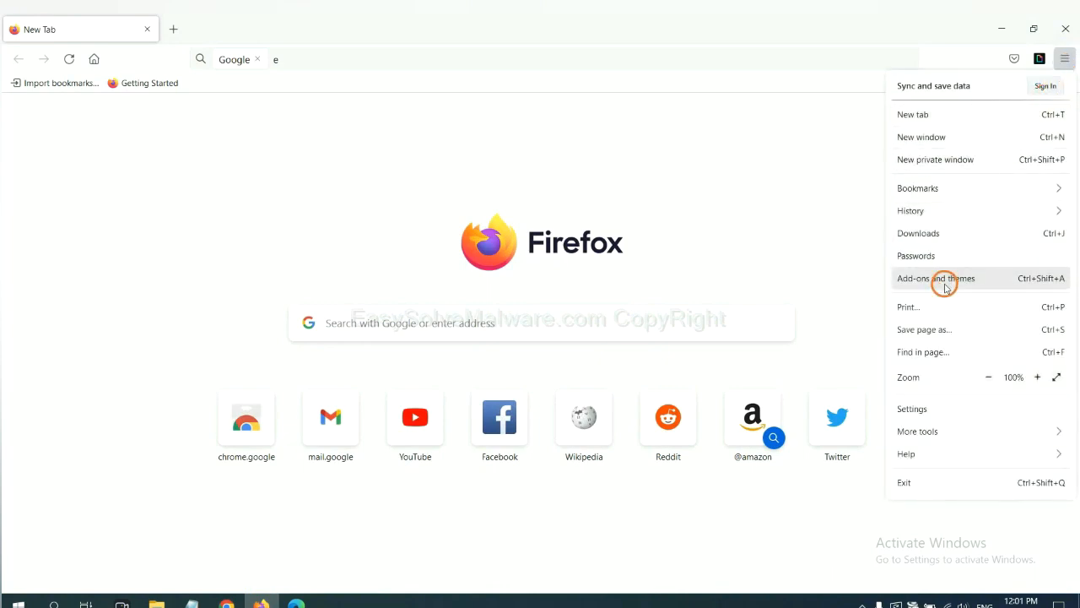
left_click(935, 278)
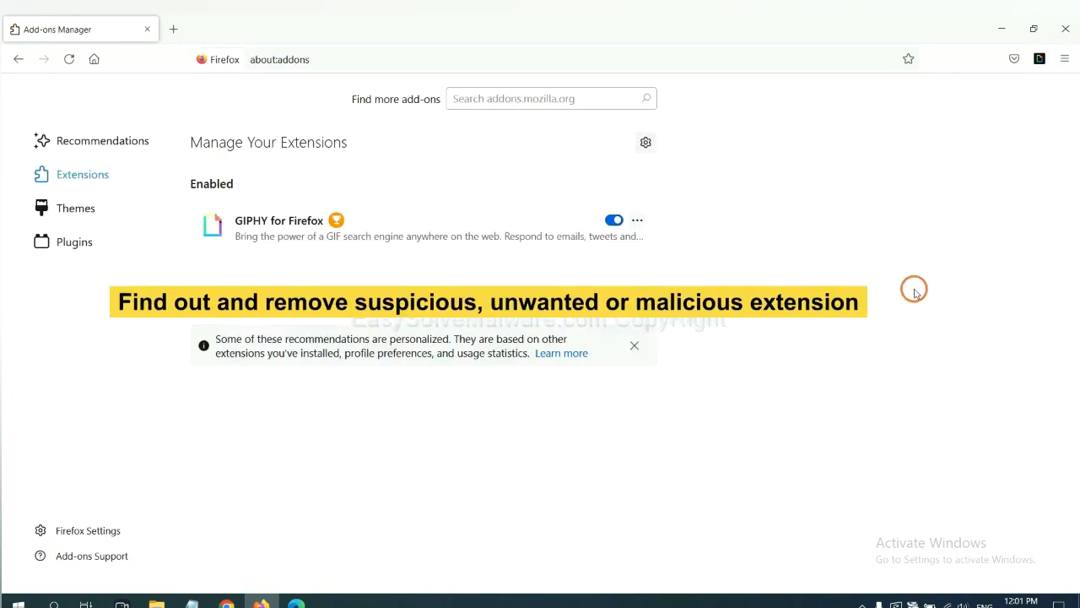
scroll("down", 3)
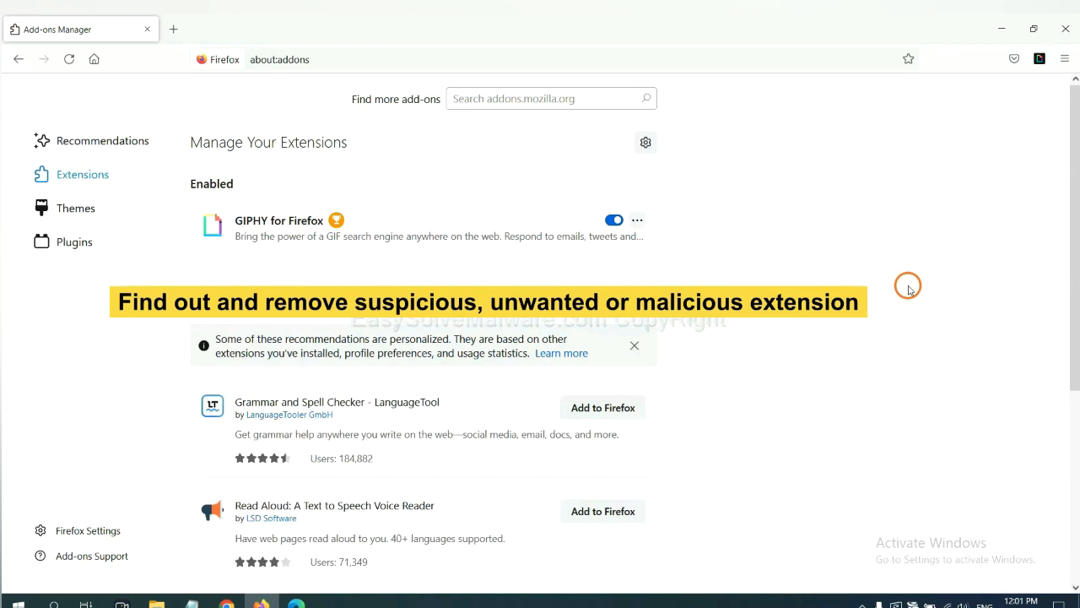
mouse_move(715, 259)
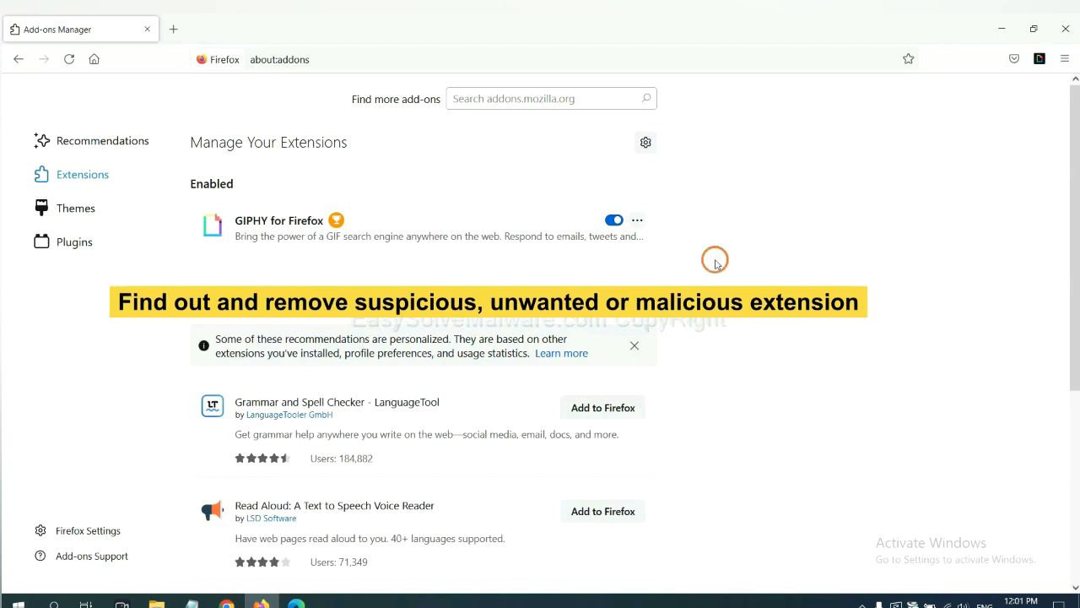
left_click(637, 221)
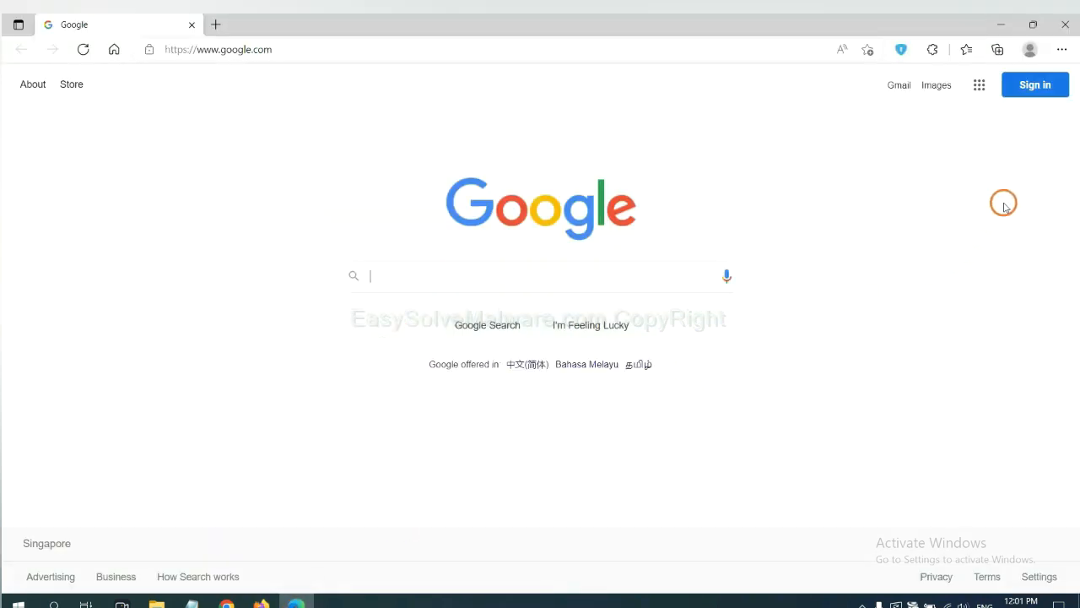
mouse_move(1062, 49)
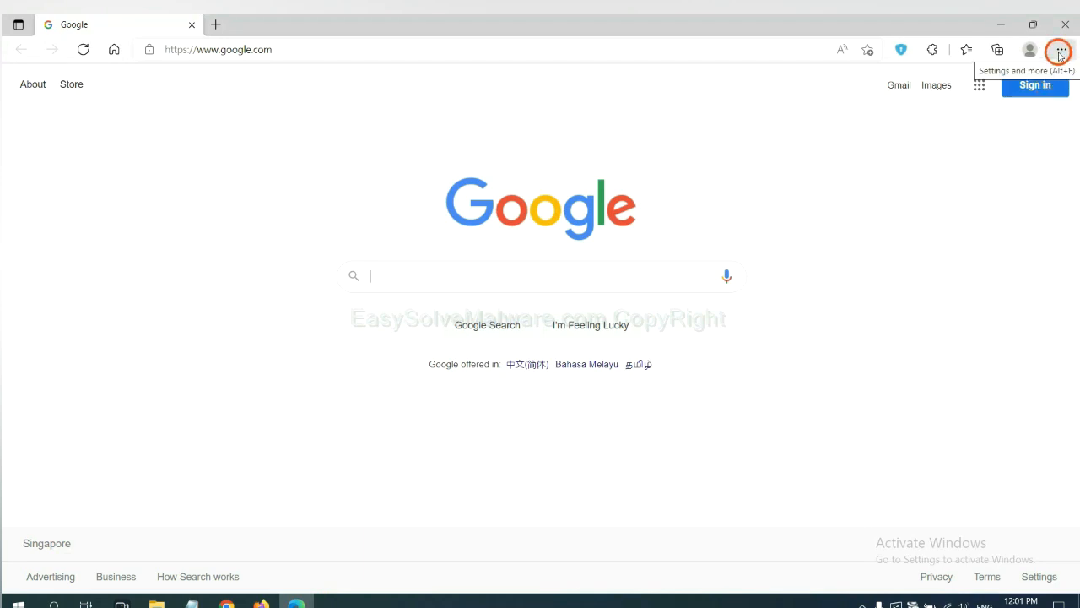
Remove the ArcVpn Free Fast VPN Proxy extension from Edge's extensions page.
left_click(1062, 49)
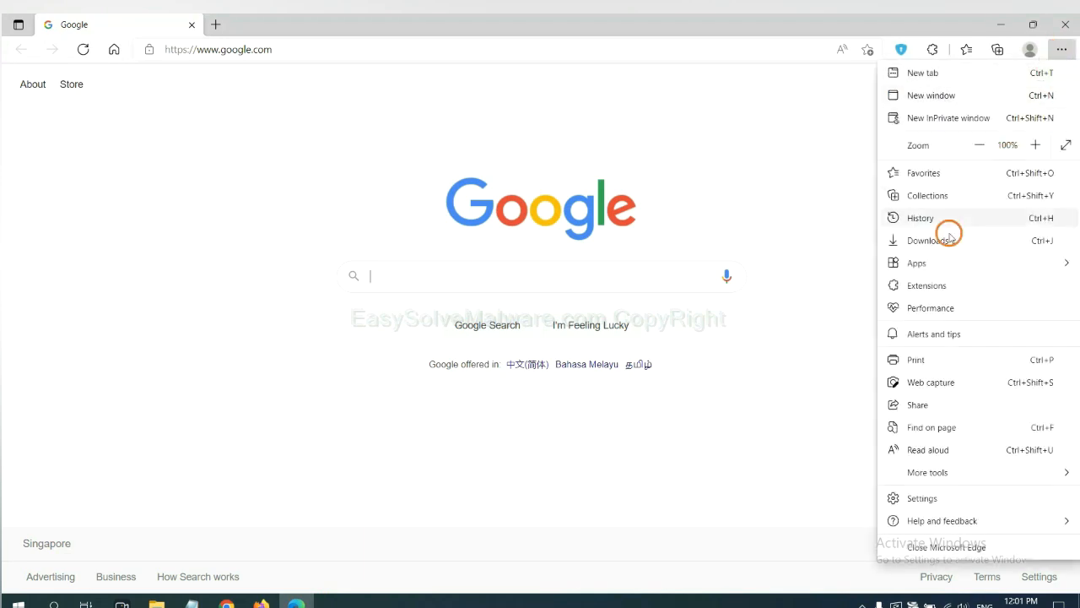
mouse_move(925, 285)
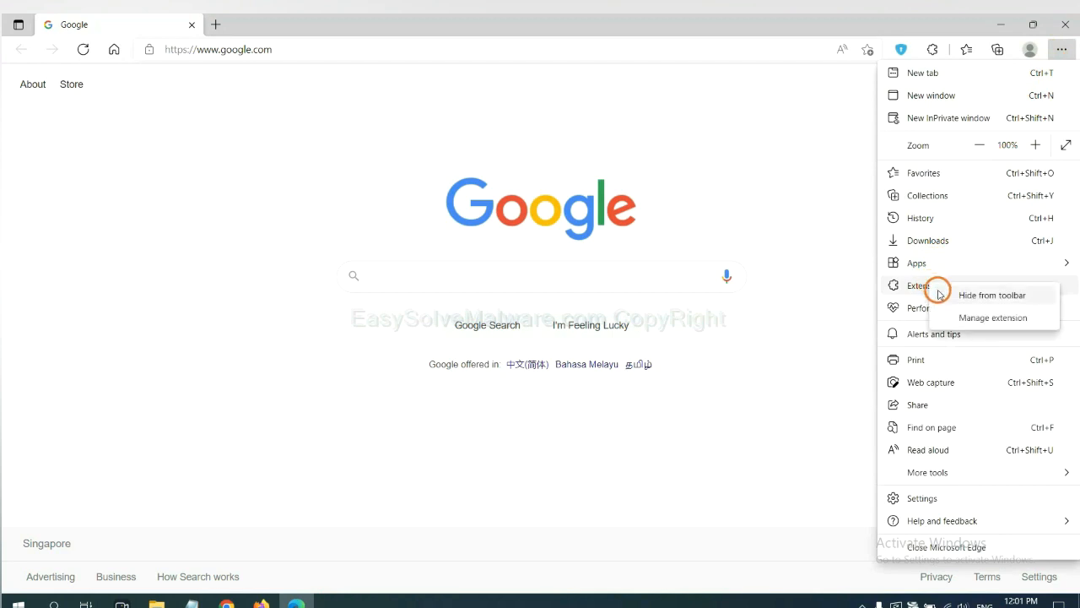
mouse_move(972, 318)
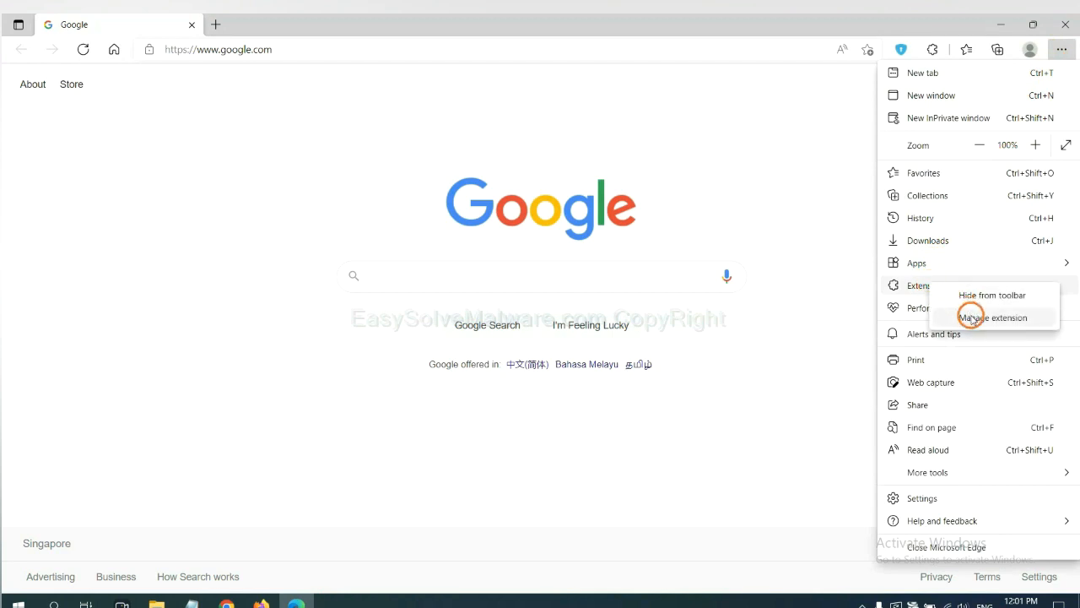
left_click(993, 318)
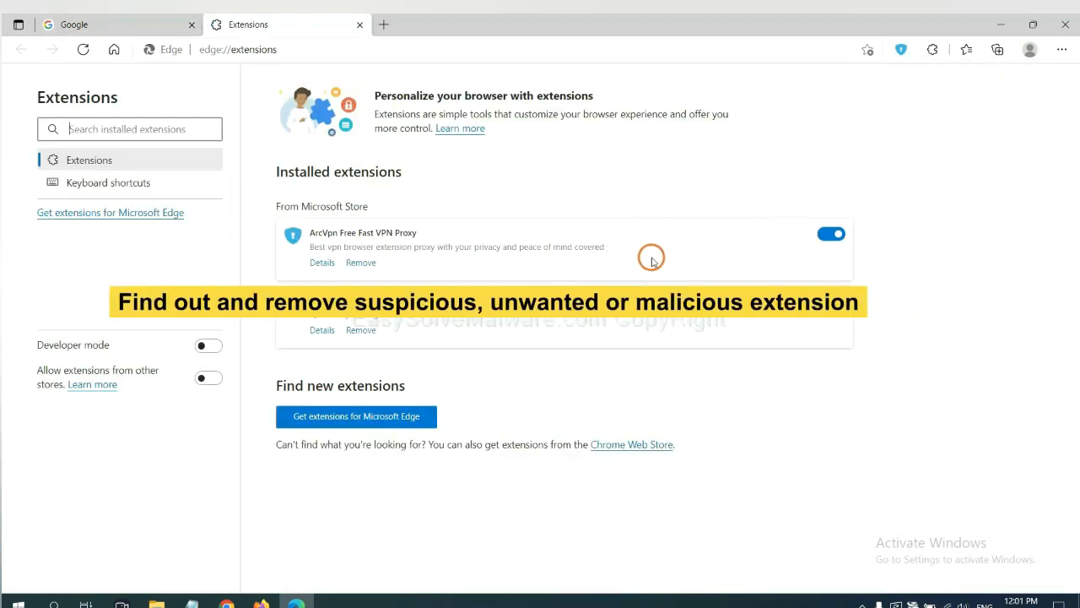
mouse_move(449, 280)
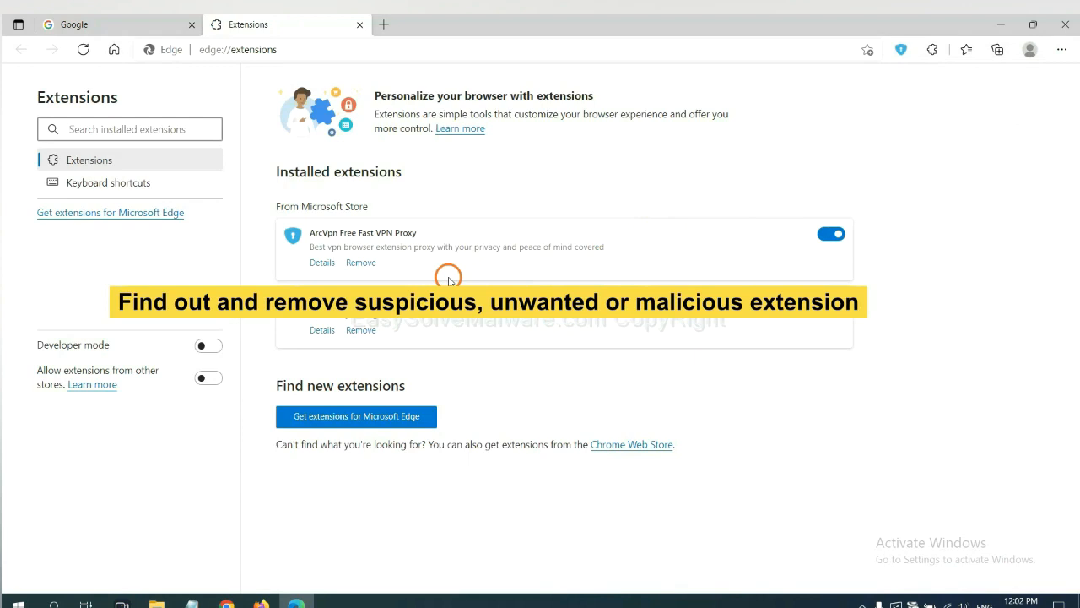
mouse_move(360, 262)
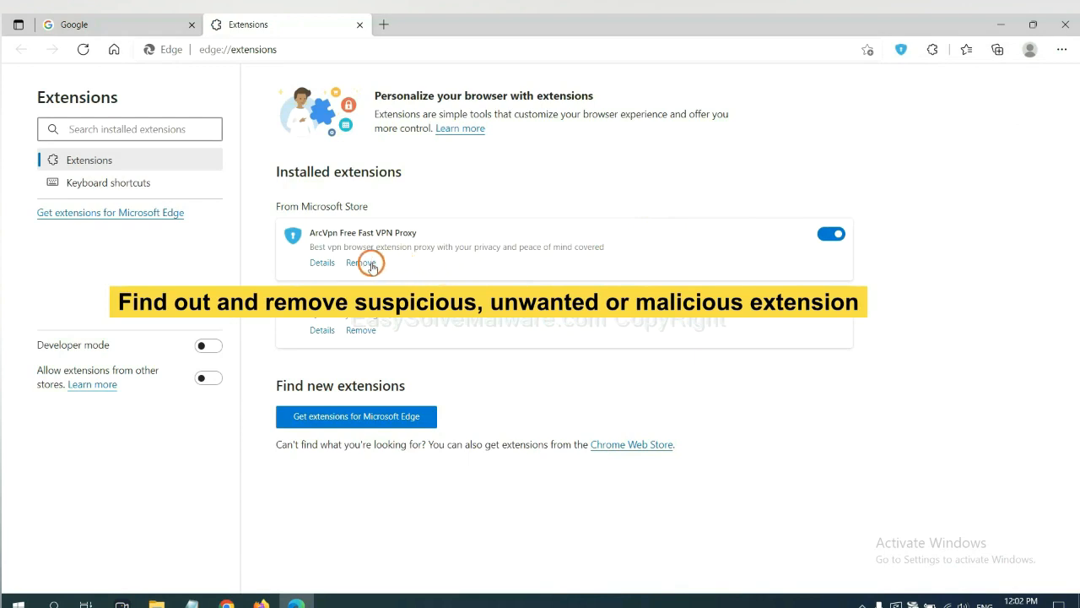
left_click(360, 262)
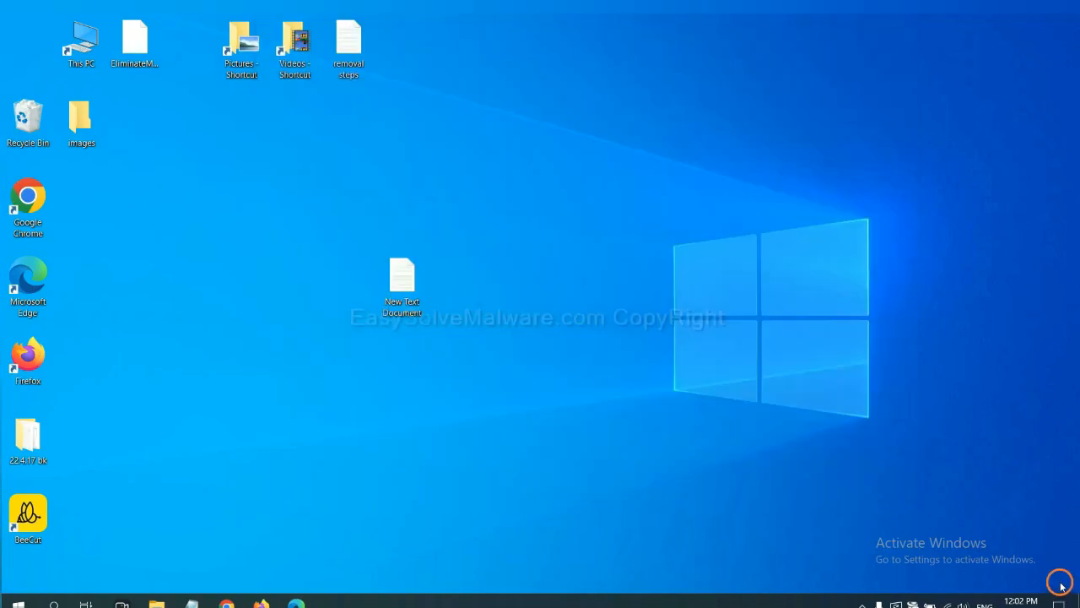
Open the New Text Document removal steps in Notepad from the desktop.
double_click(403, 283)
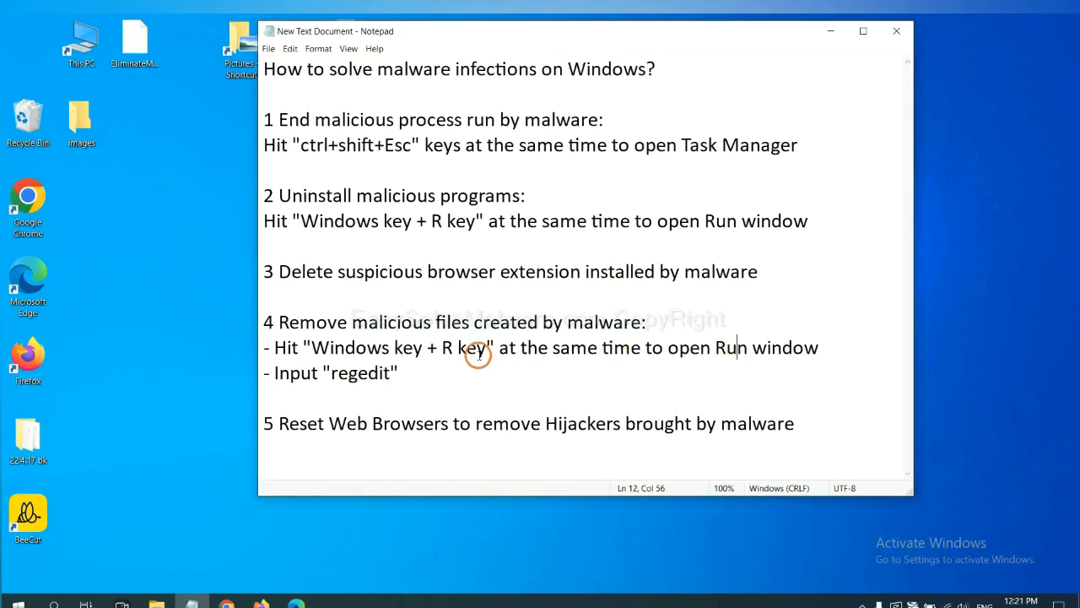
mouse_move(333, 355)
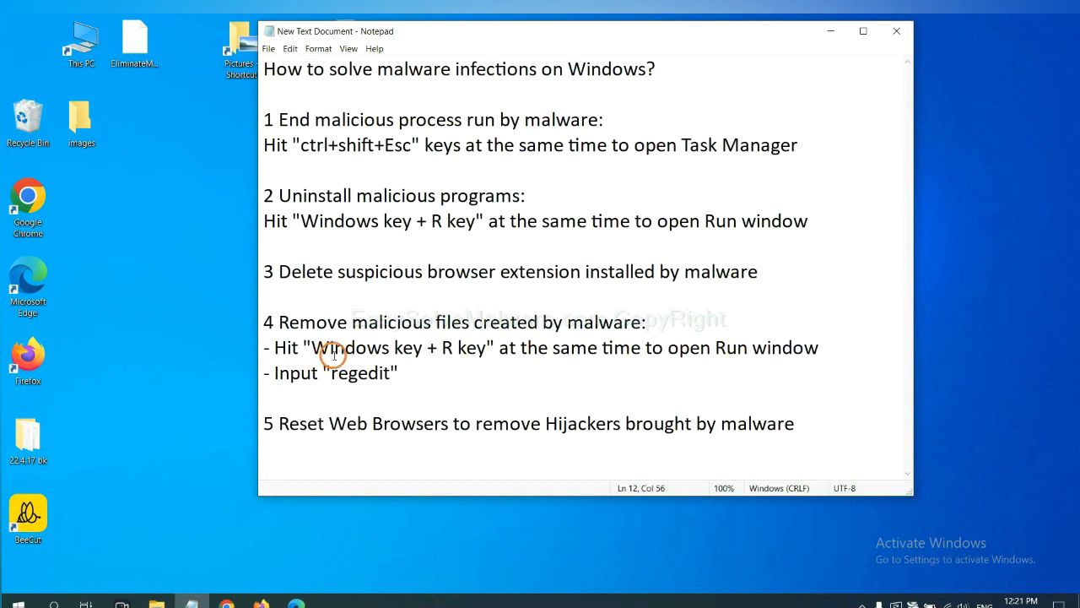
mouse_move(470, 322)
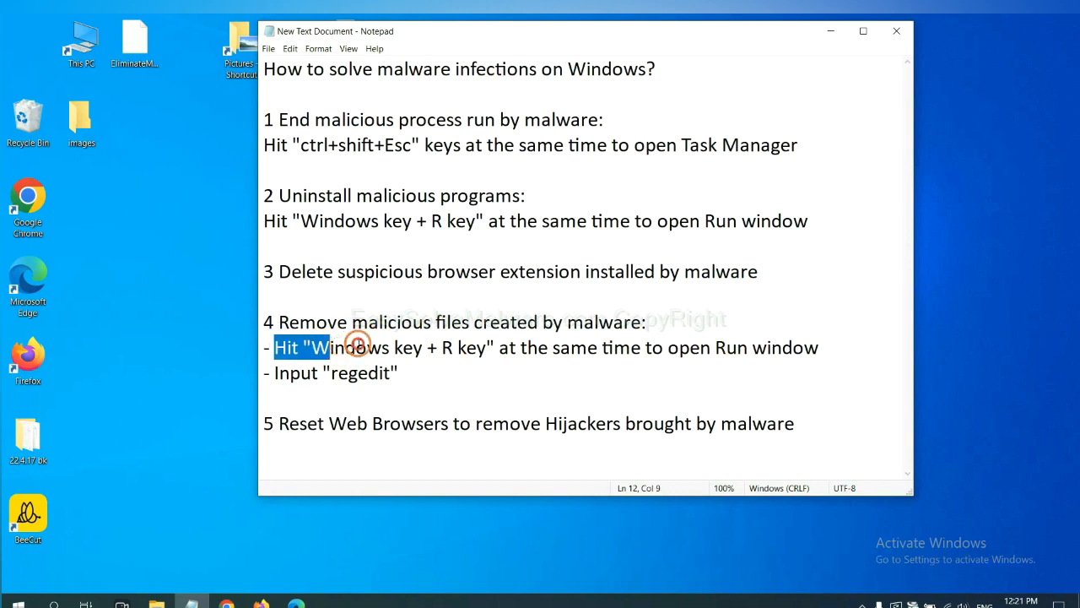
left_click(629, 347)
type("regedit")
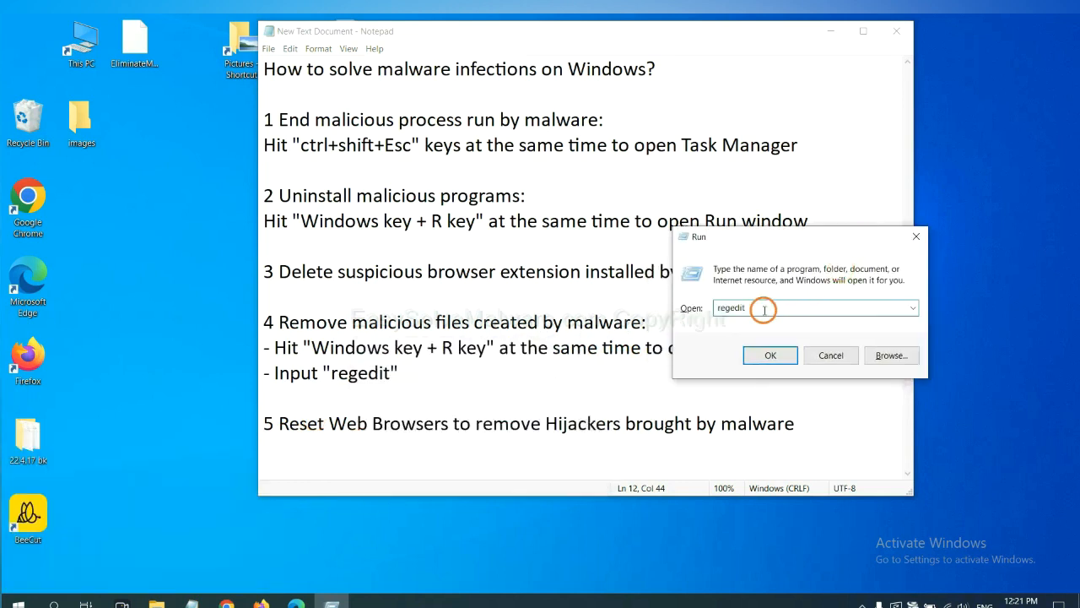
Open Registry Editor, find 'beecut', and inspect the BeeCut.exe value under FEATURE_BROWSER_EMULATION.
left_click(769, 354)
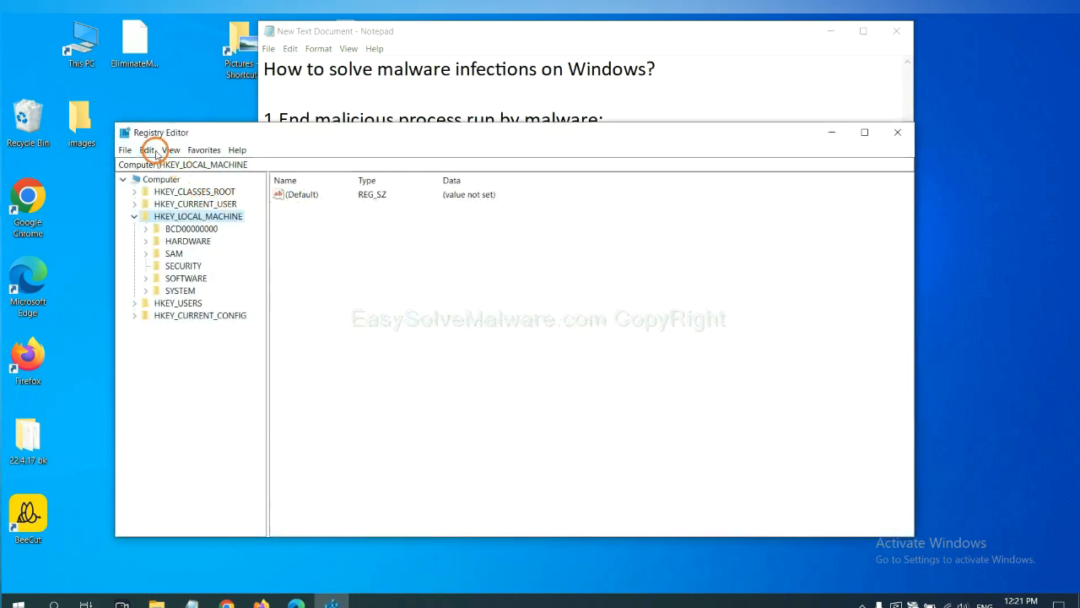
left_click(146, 150)
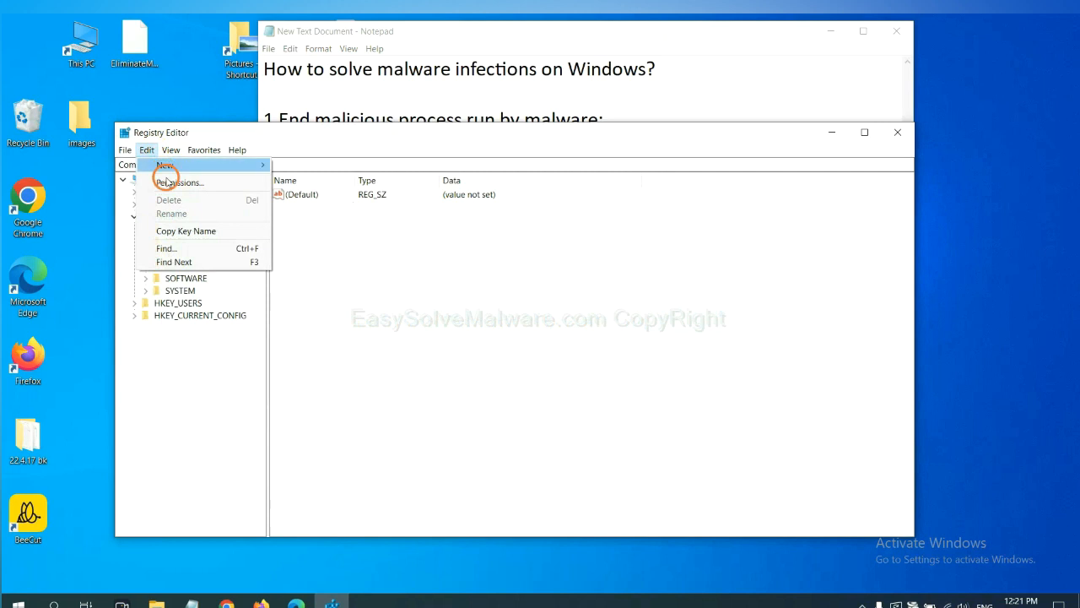
mouse_move(166, 248)
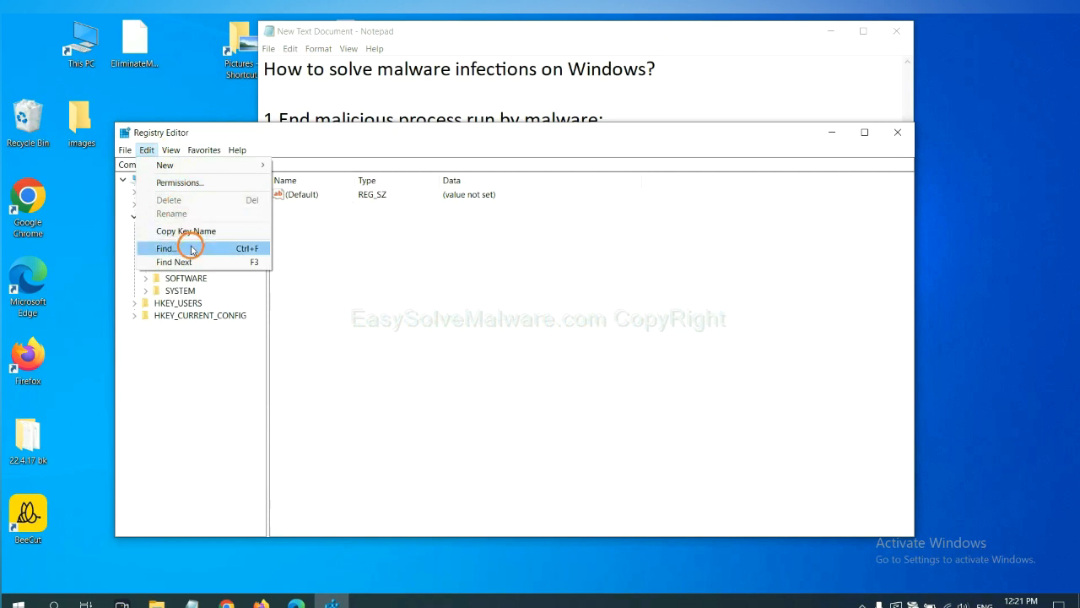
left_click(166, 247)
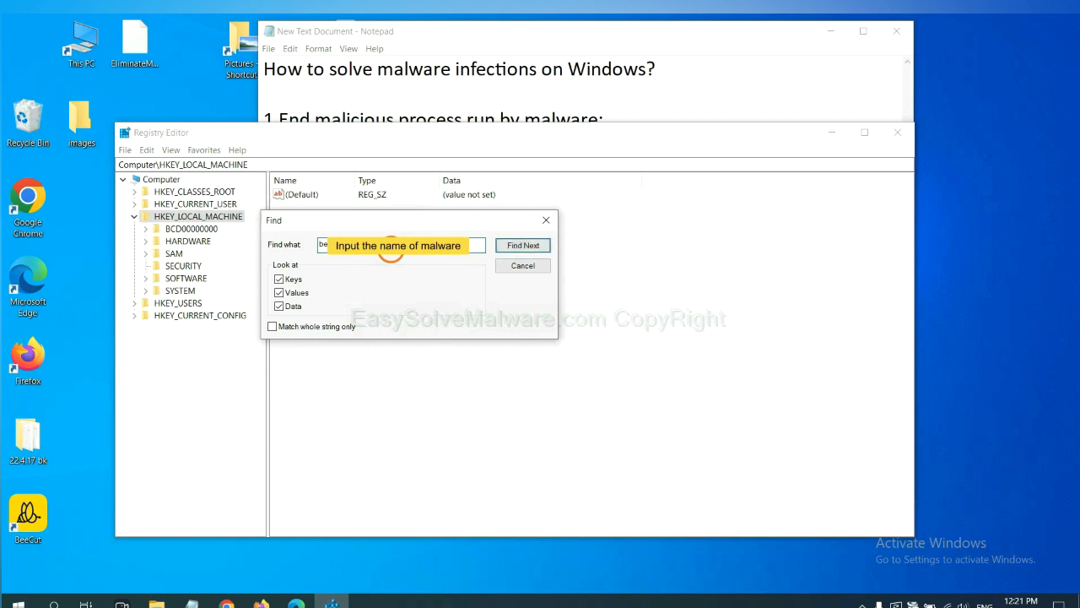
type("beecut")
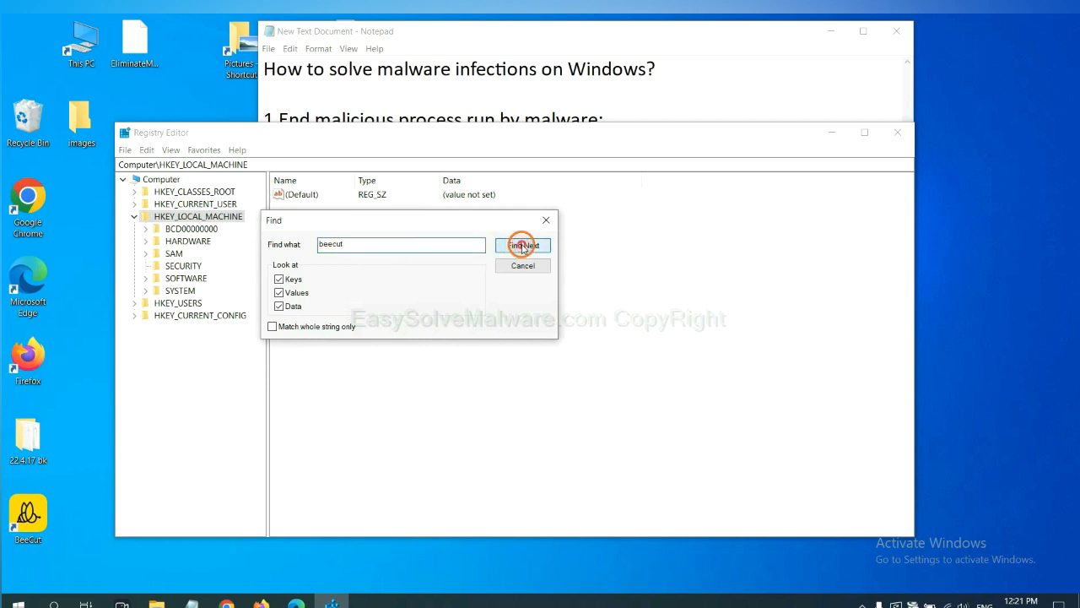
left_click(524, 244)
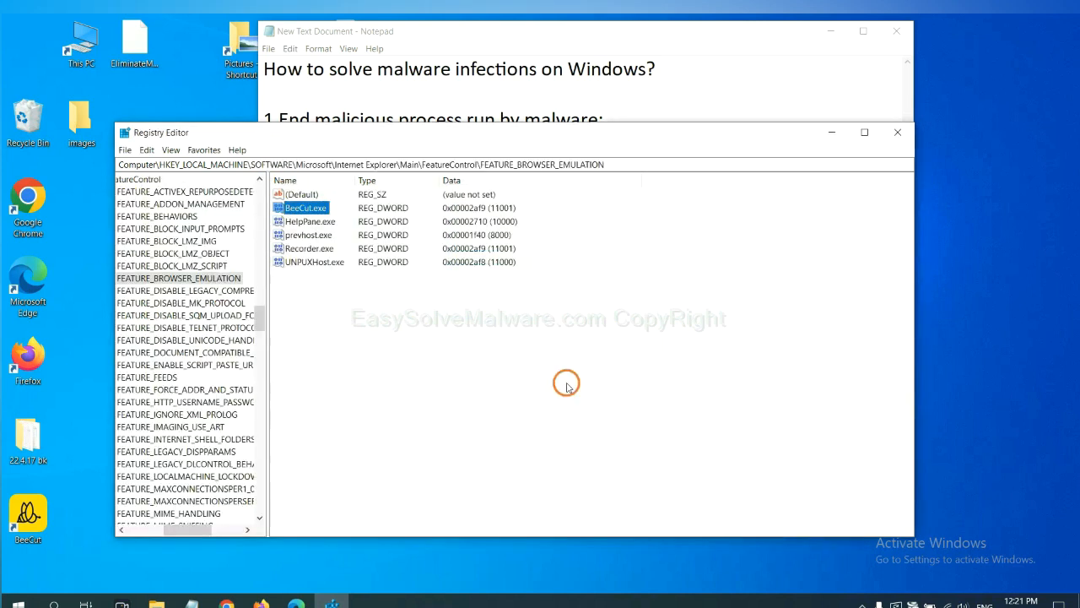
left_click_drag(220, 528, 173, 528)
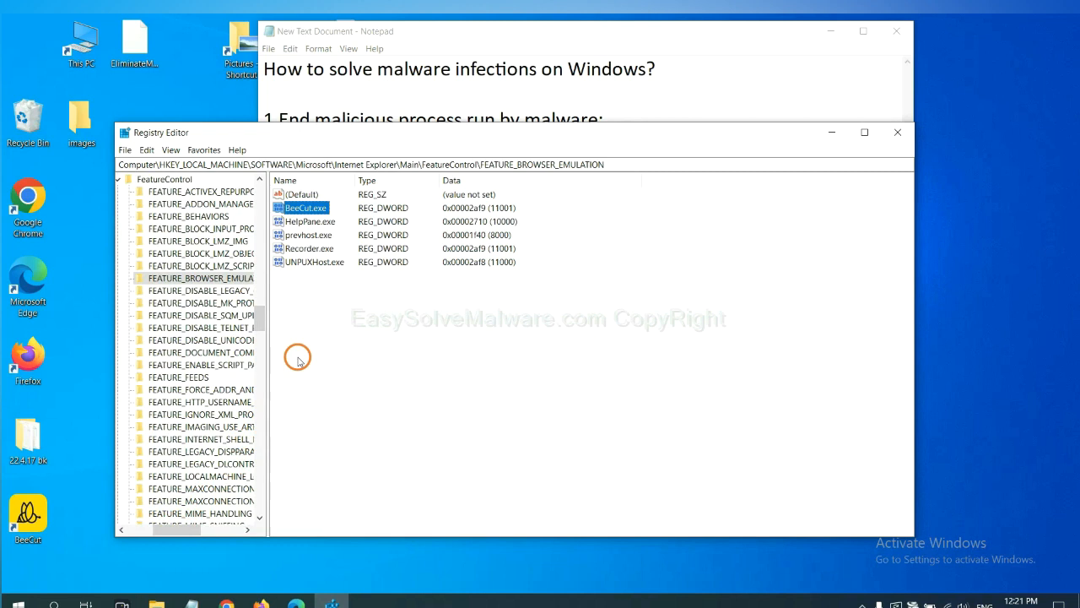
right_click(200, 278)
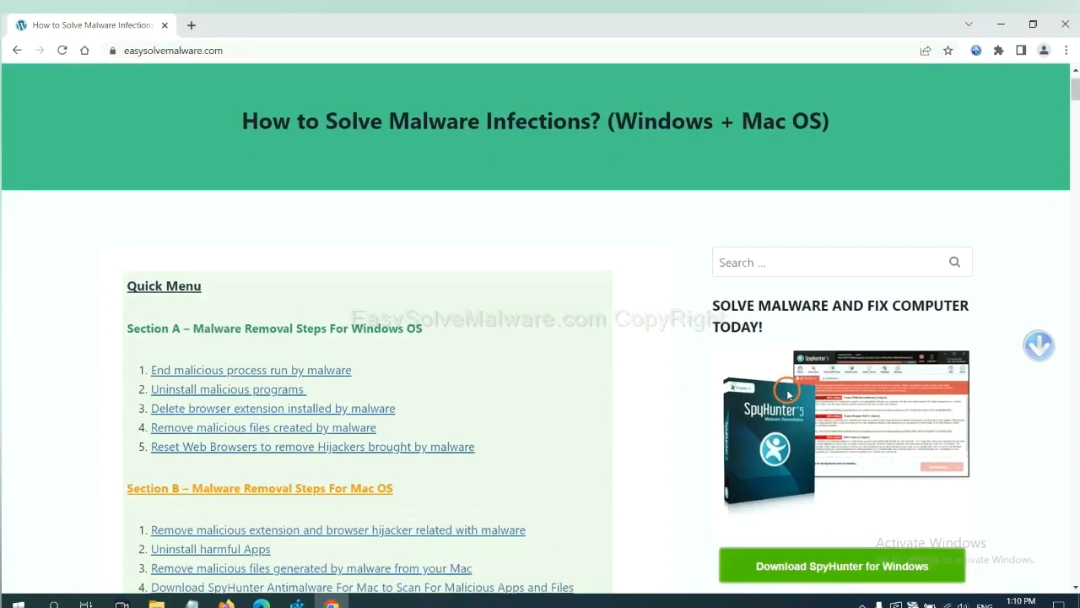
Scroll through the EasySolveMalware guide, then return to Notepad step 5 on resetting browsers.
scroll("up", 3)
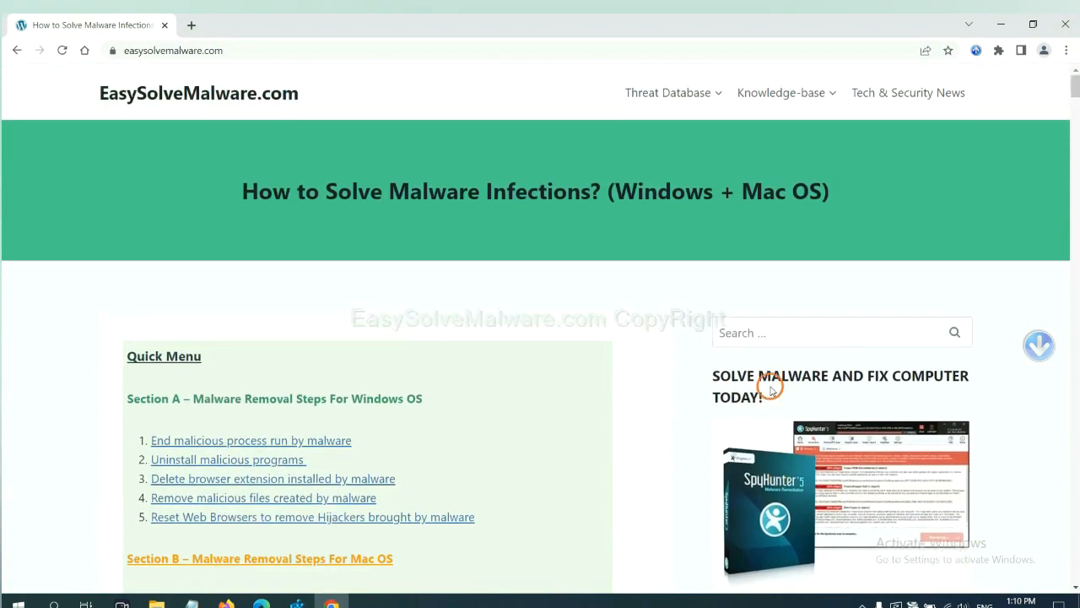
mouse_move(202, 105)
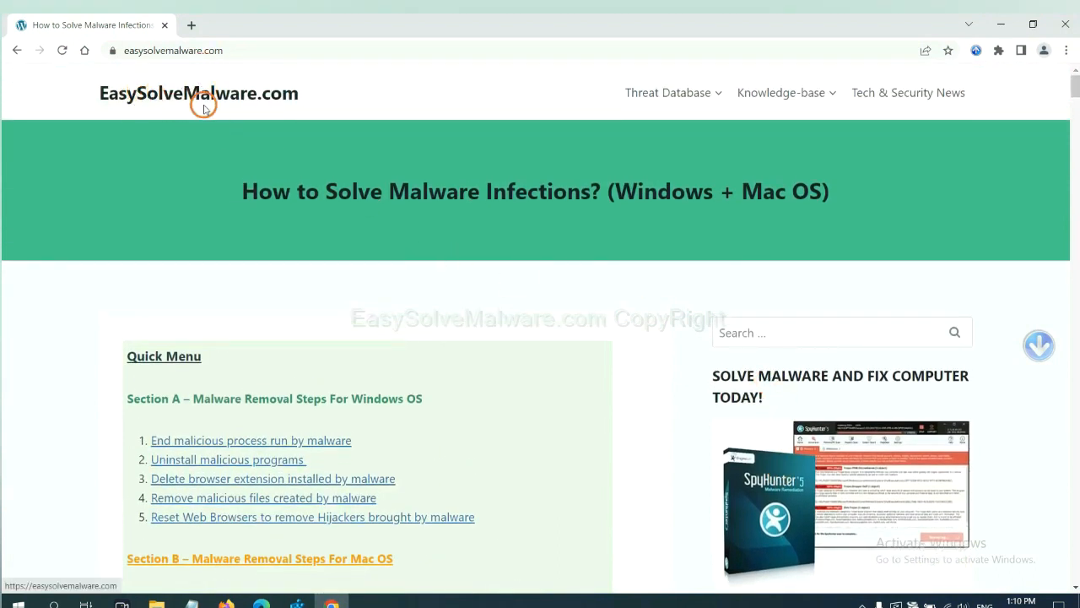
scroll("down", 3)
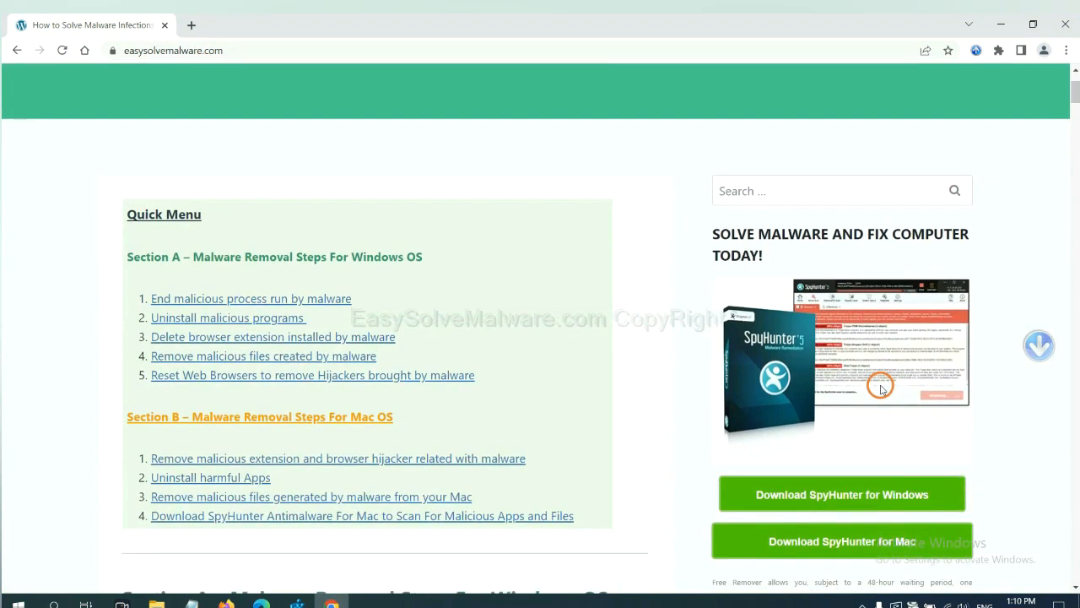
scroll("down", 3)
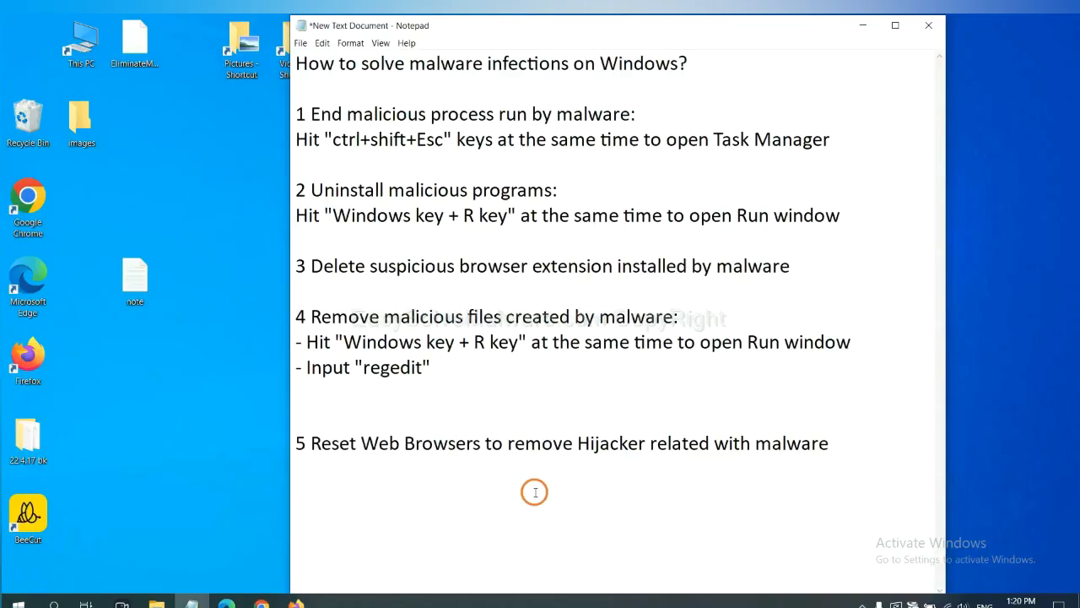
left_click(542, 442)
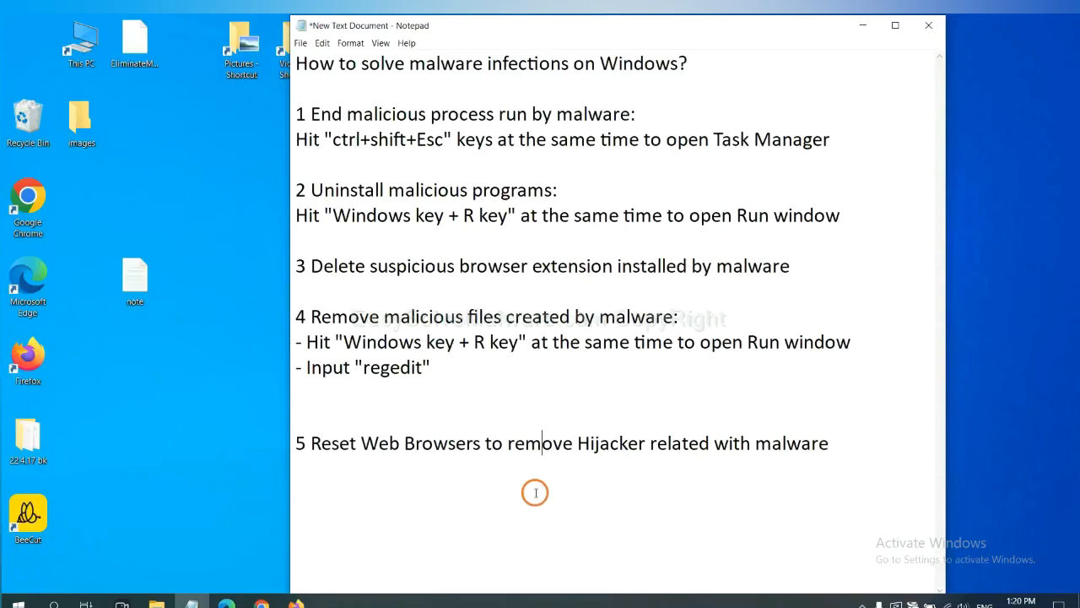
mouse_move(297, 567)
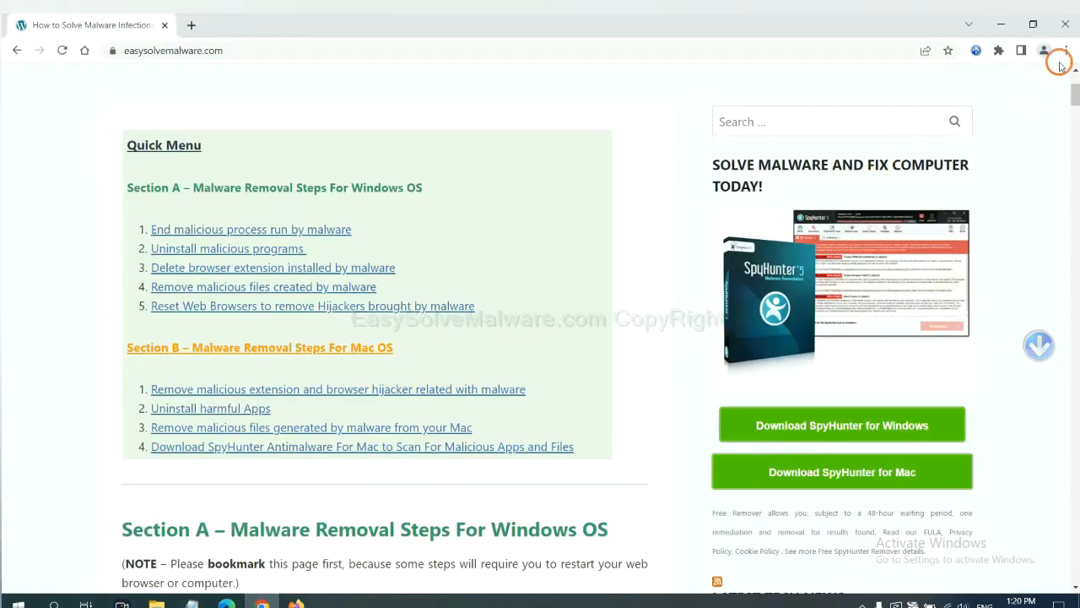
Search Chrome's settings for 'reset'.
left_click(1066, 51)
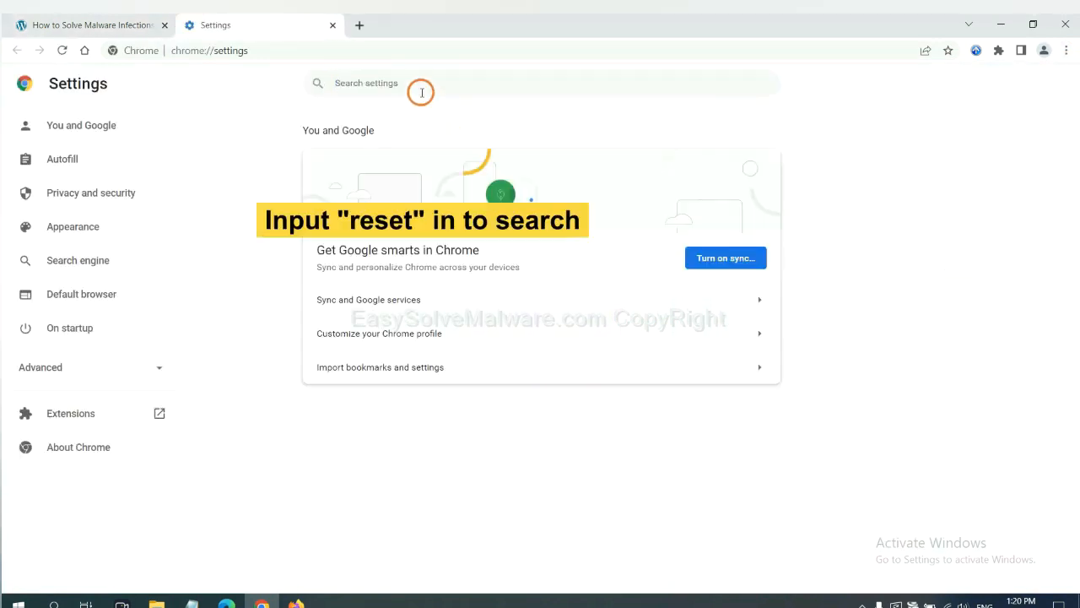
type("reset")
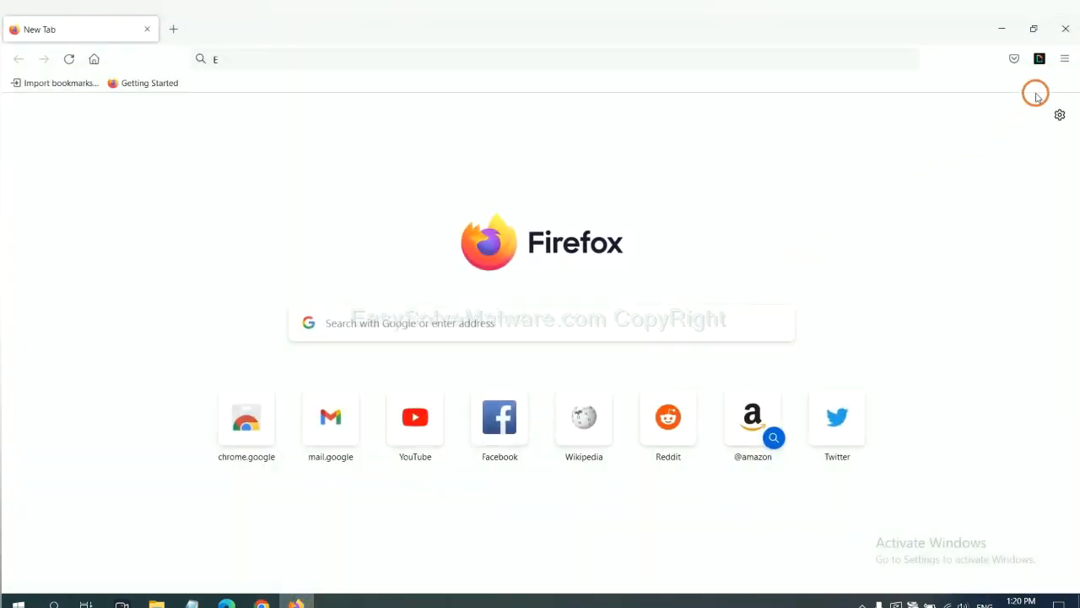
Start Refresh Firefox from the Troubleshooting Information page, reaching the confirmation prompt.
left_click(1065, 58)
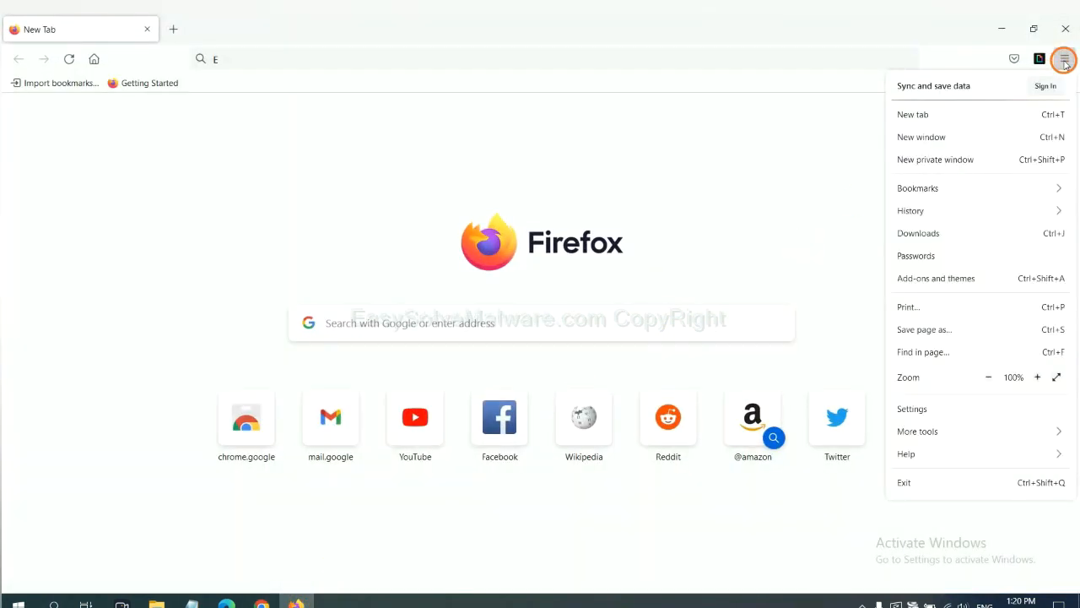
mouse_move(917, 431)
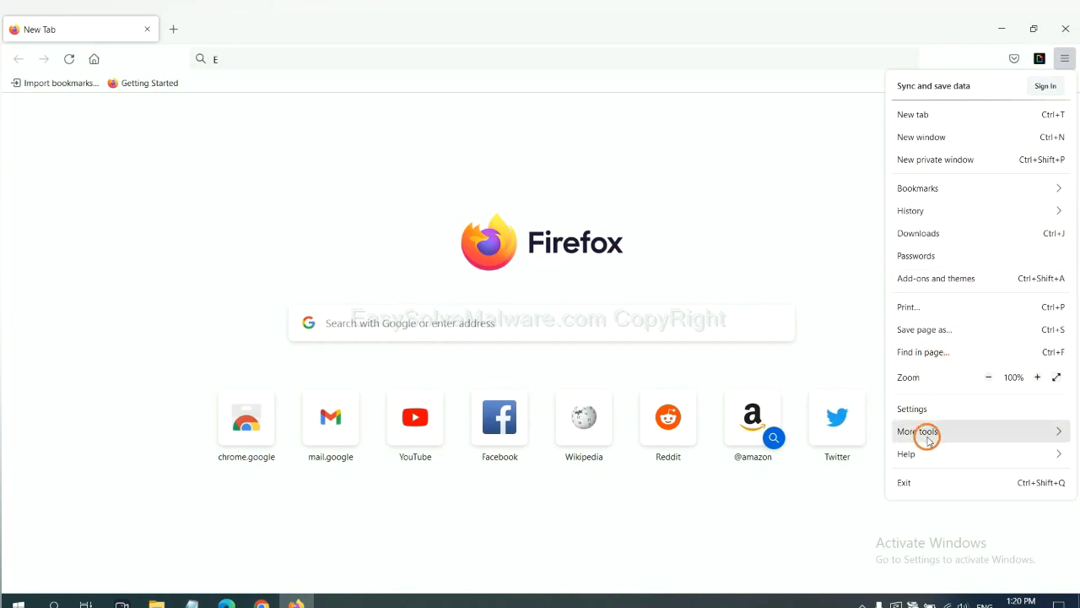
left_click(906, 454)
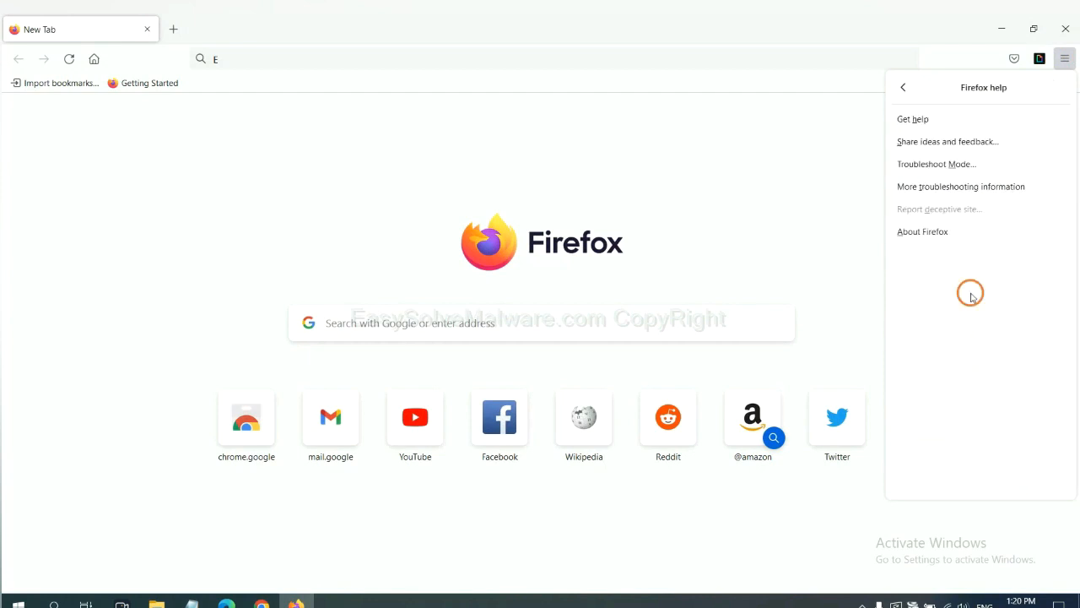
mouse_move(950, 186)
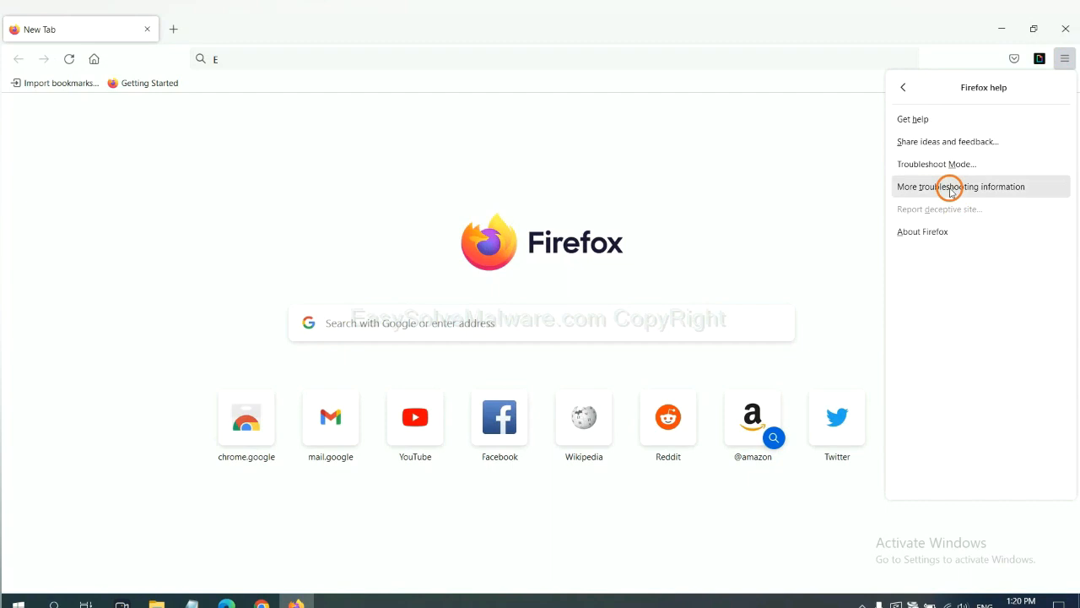
left_click(961, 187)
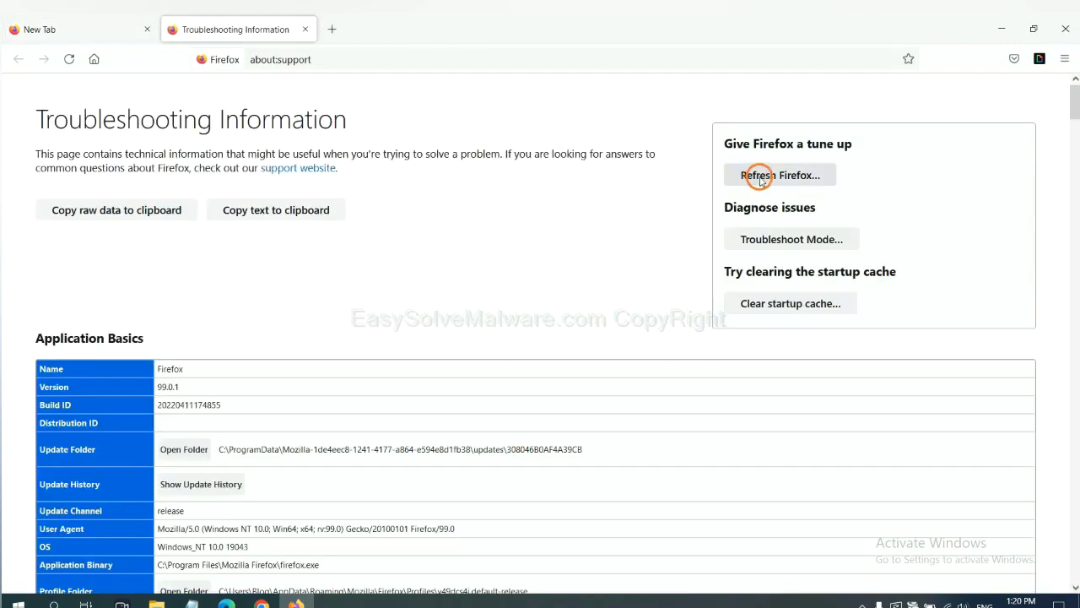
left_click(780, 175)
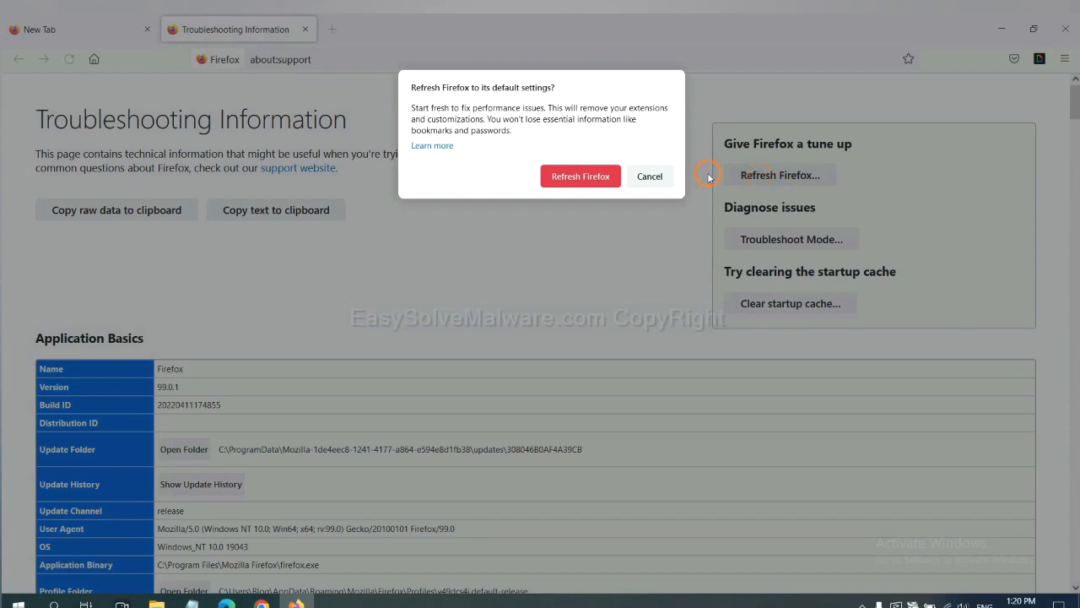
mouse_move(279, 482)
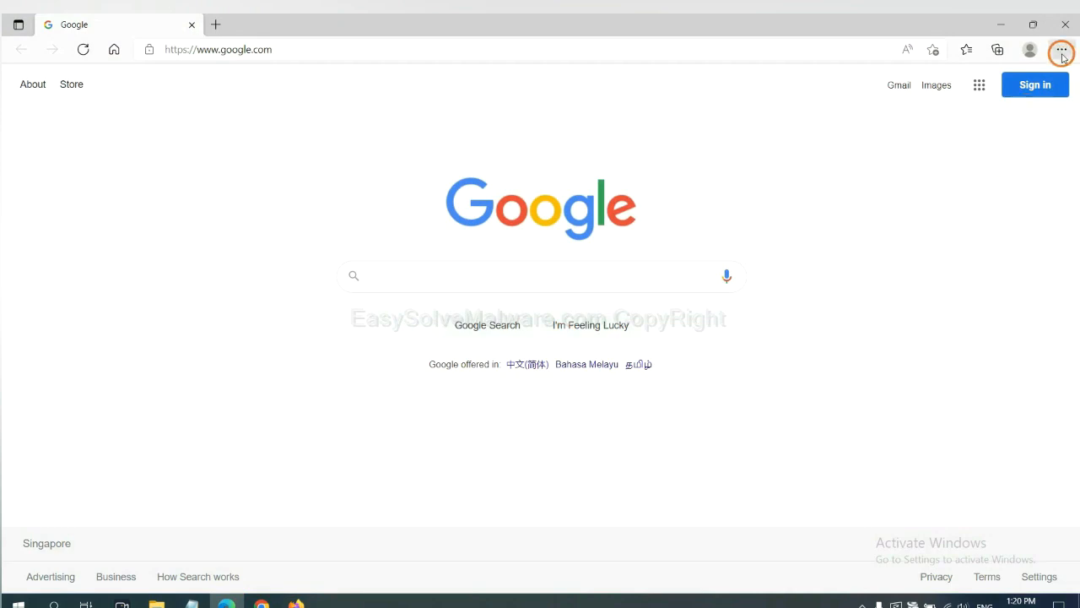
Search Edge settings for 'reset' to reach the restore-defaults confirmation.
left_click(1062, 49)
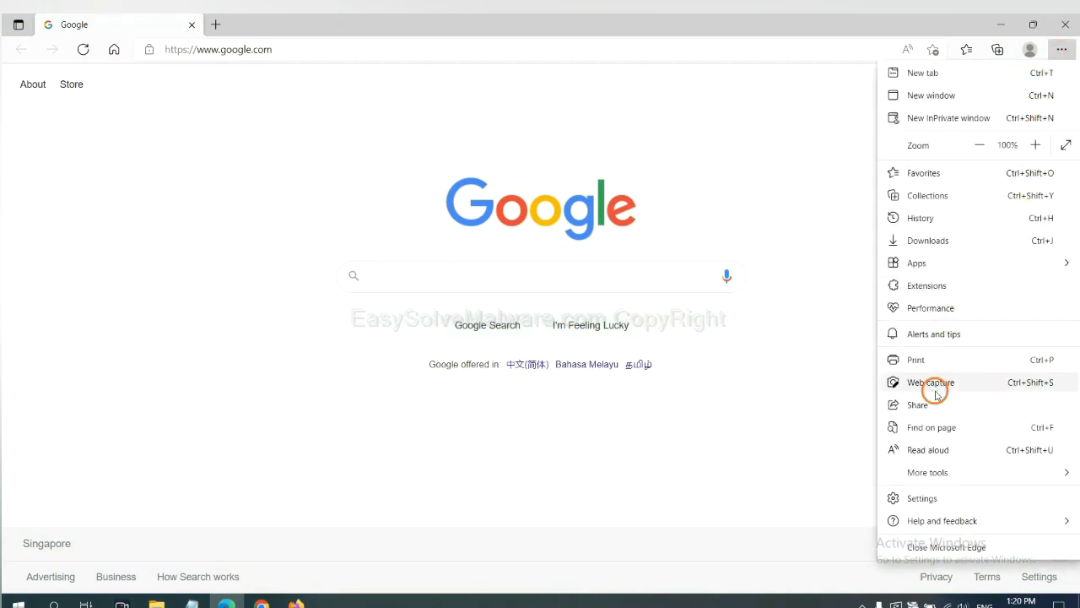
left_click(922, 498)
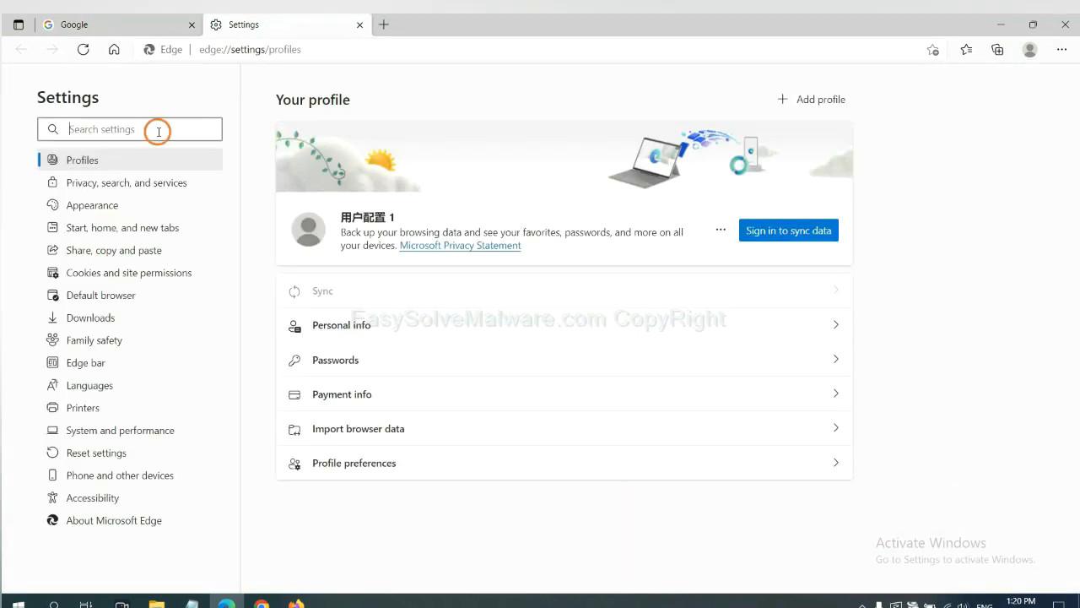
type("reset")
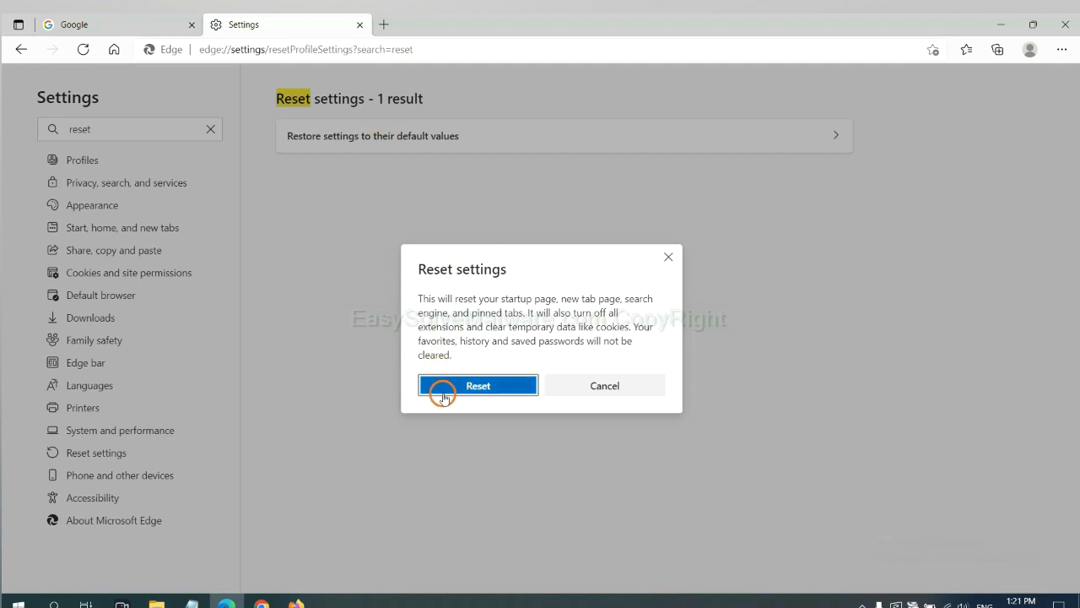
mouse_move(609, 459)
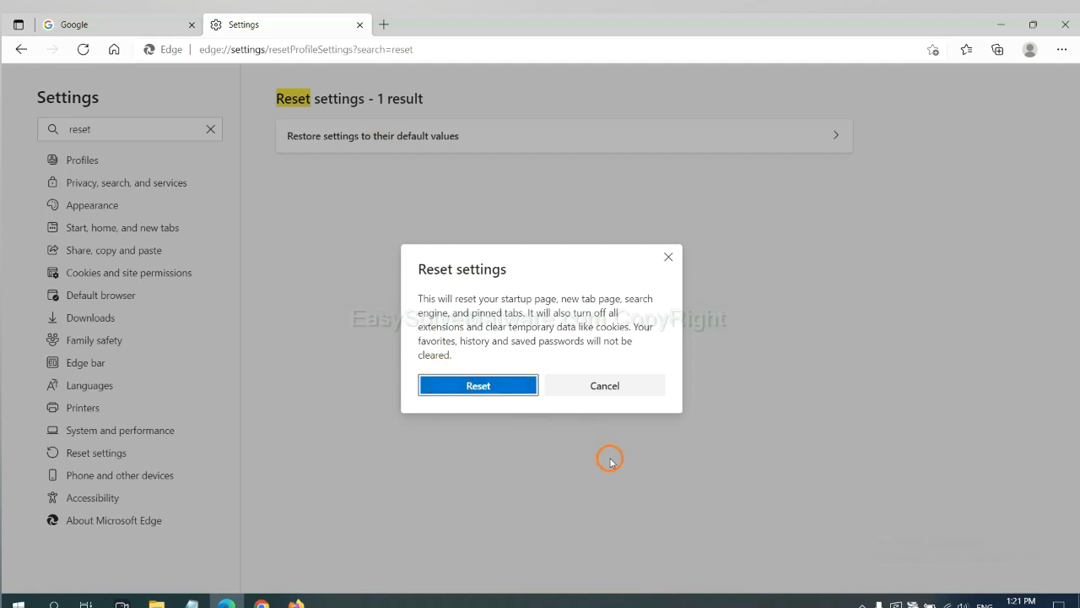